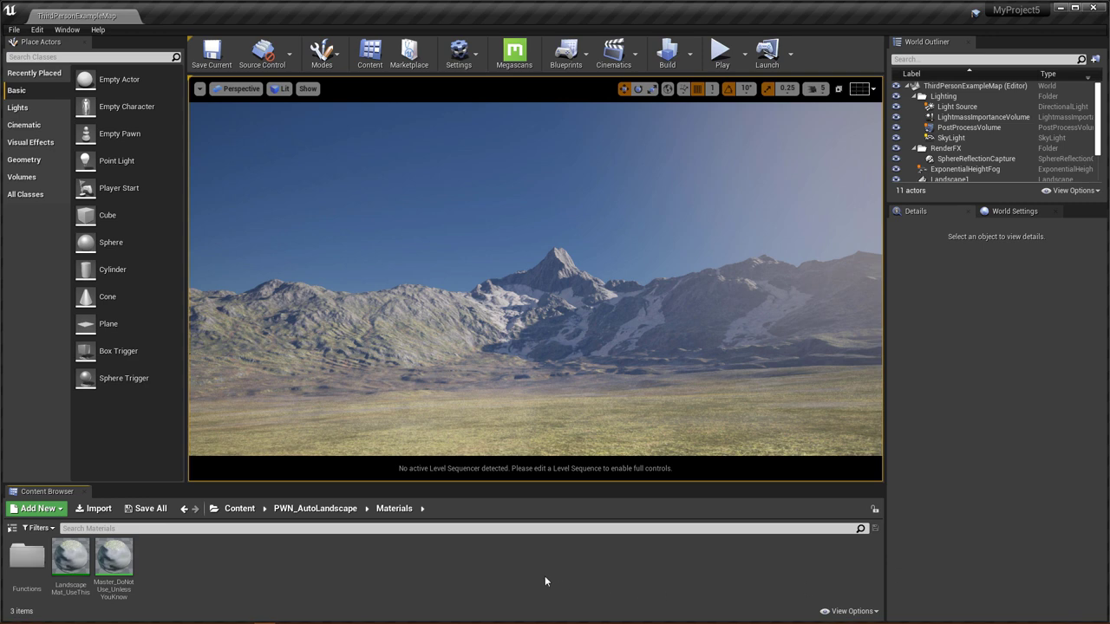
mouse_move(351, 582)
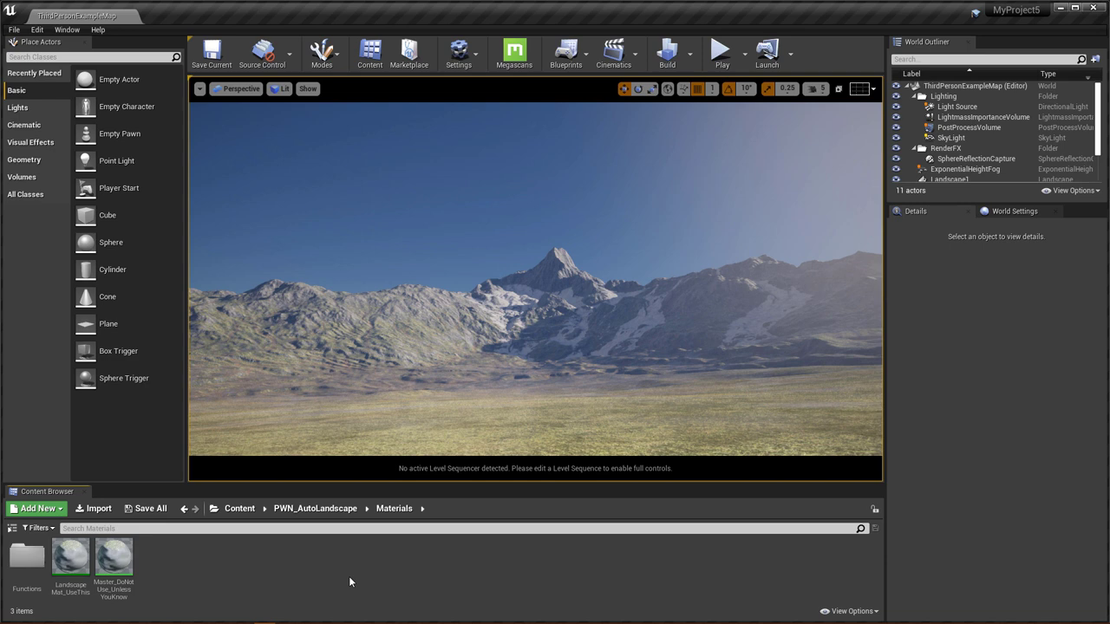
mouse_move(71, 559)
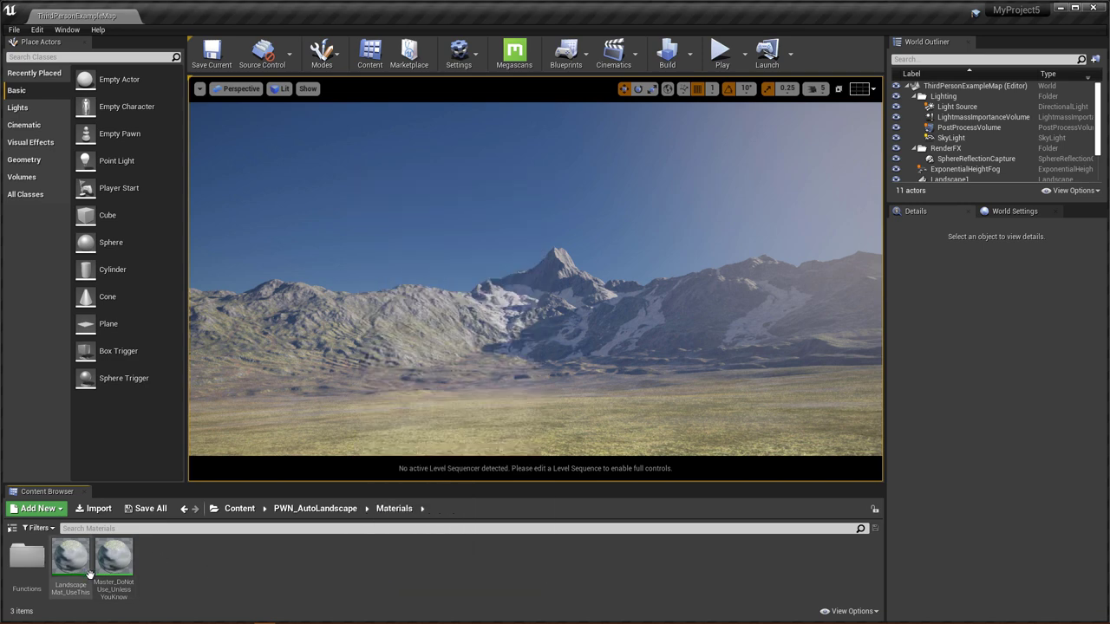
mouse_move(183, 573)
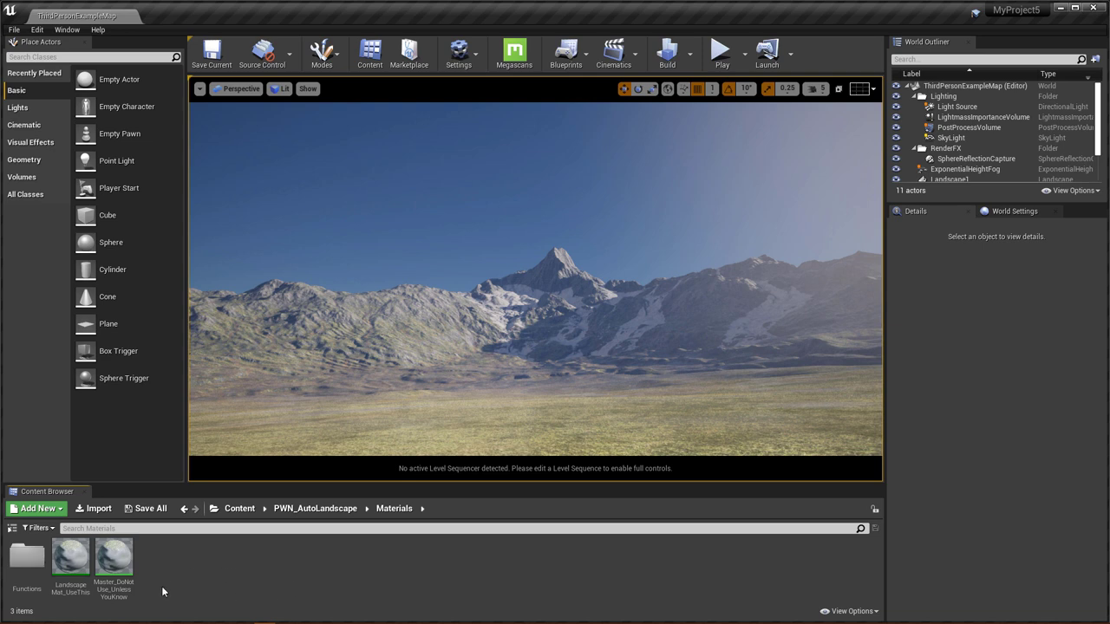
Step: Open the Master_DoNotUse_UnlessYouKnow material in the Material Editor
double_click(114, 558)
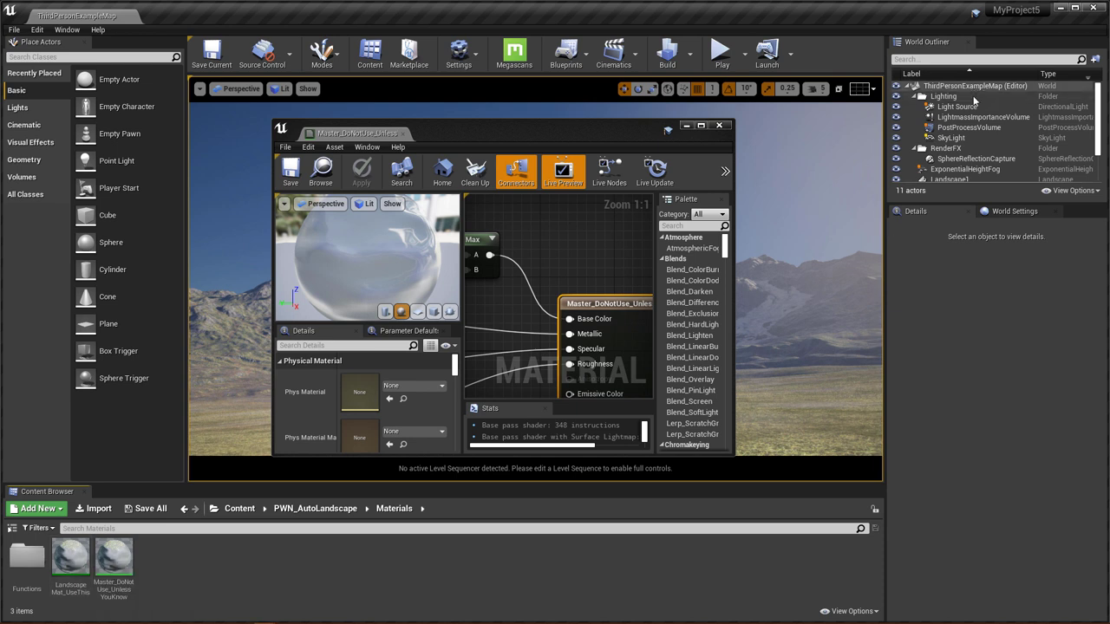
Step: Select Landscape1 and browse the master graph down to the Custom Landscape Color Map section
left_click(949, 134)
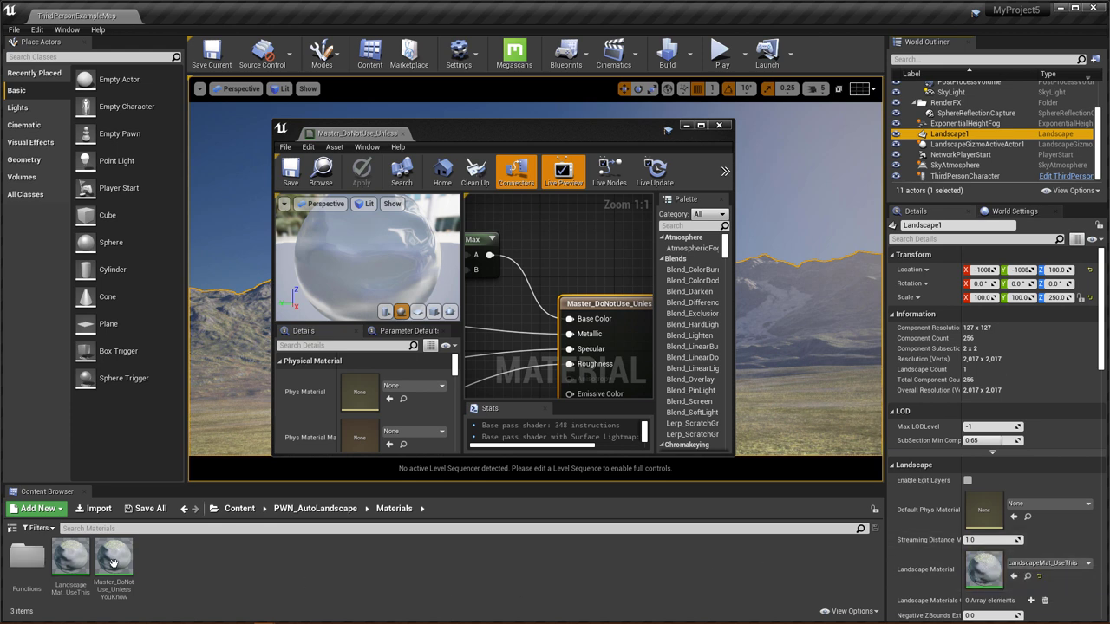
mouse_move(564, 371)
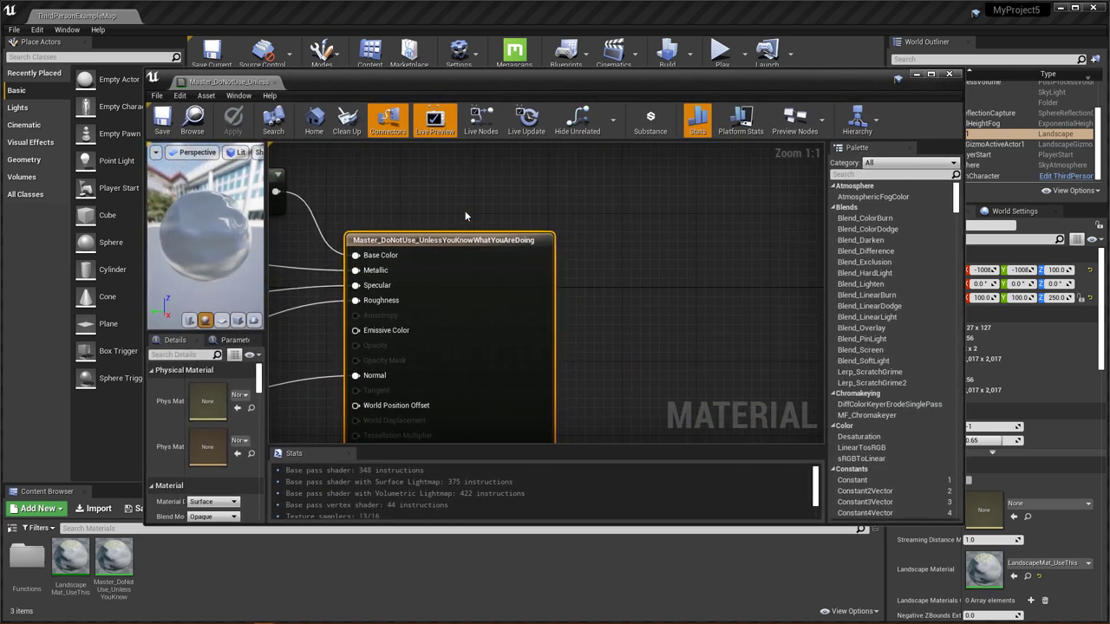
scroll("down", 3)
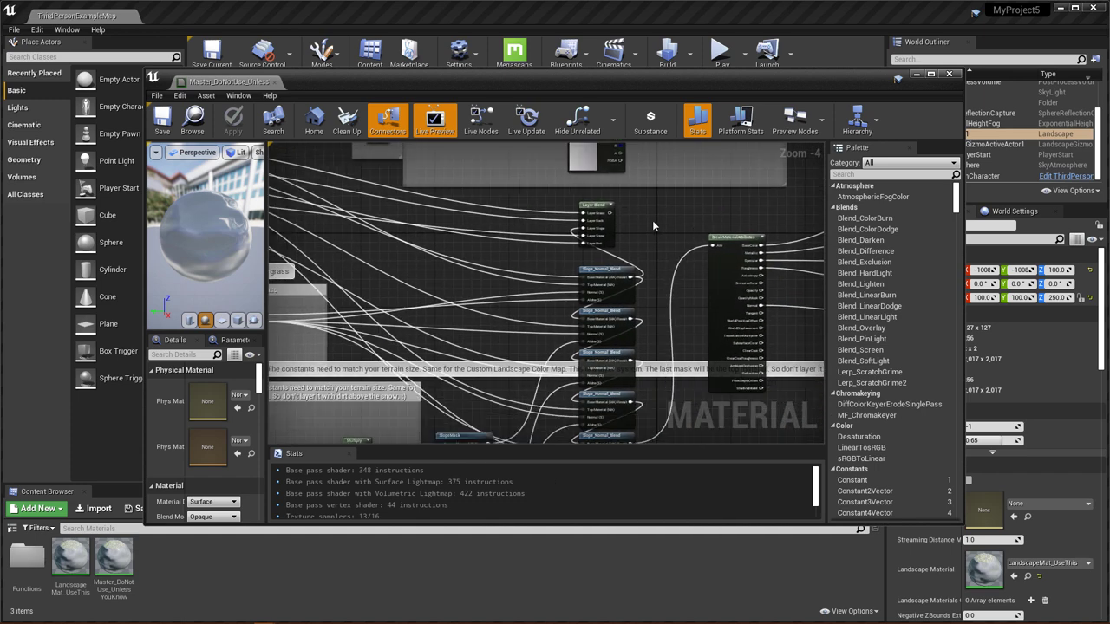
mouse_move(643, 253)
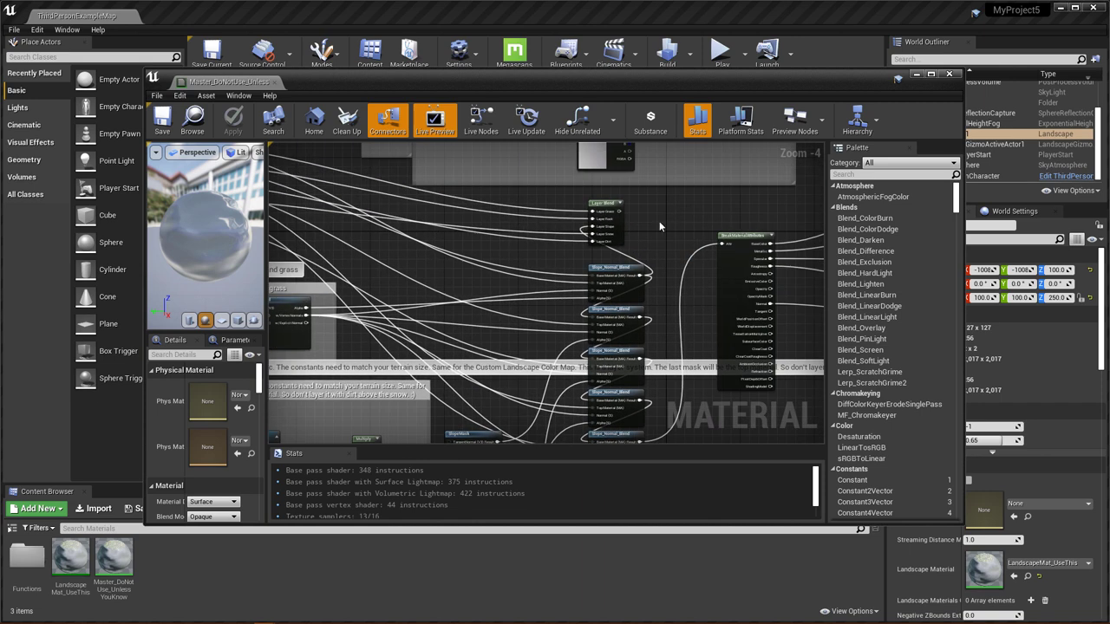
mouse_move(655, 240)
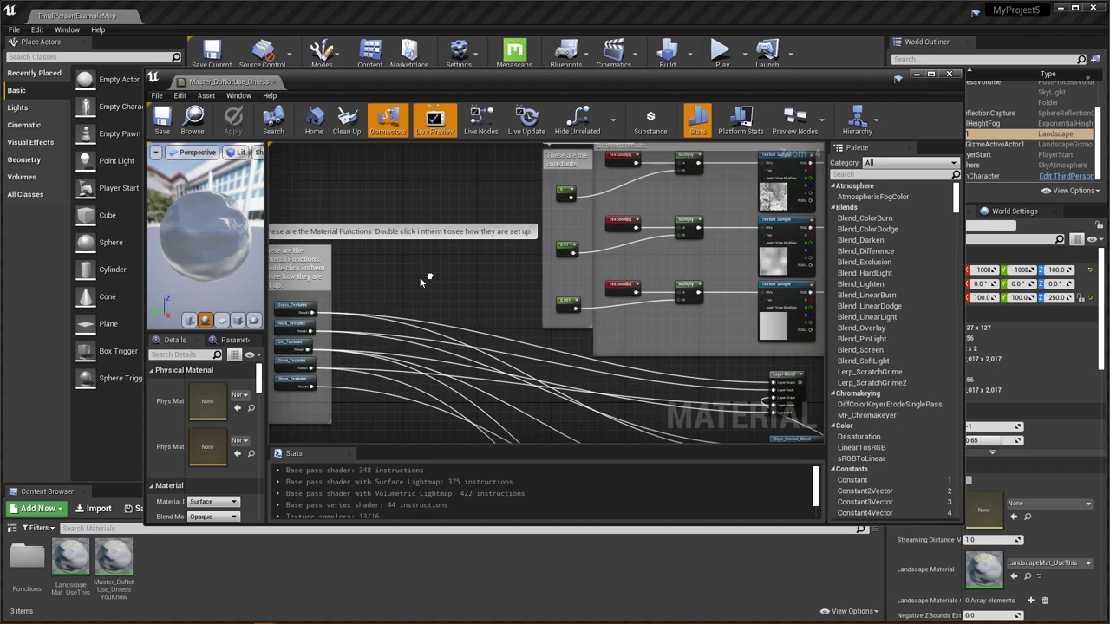
scroll("down", 3)
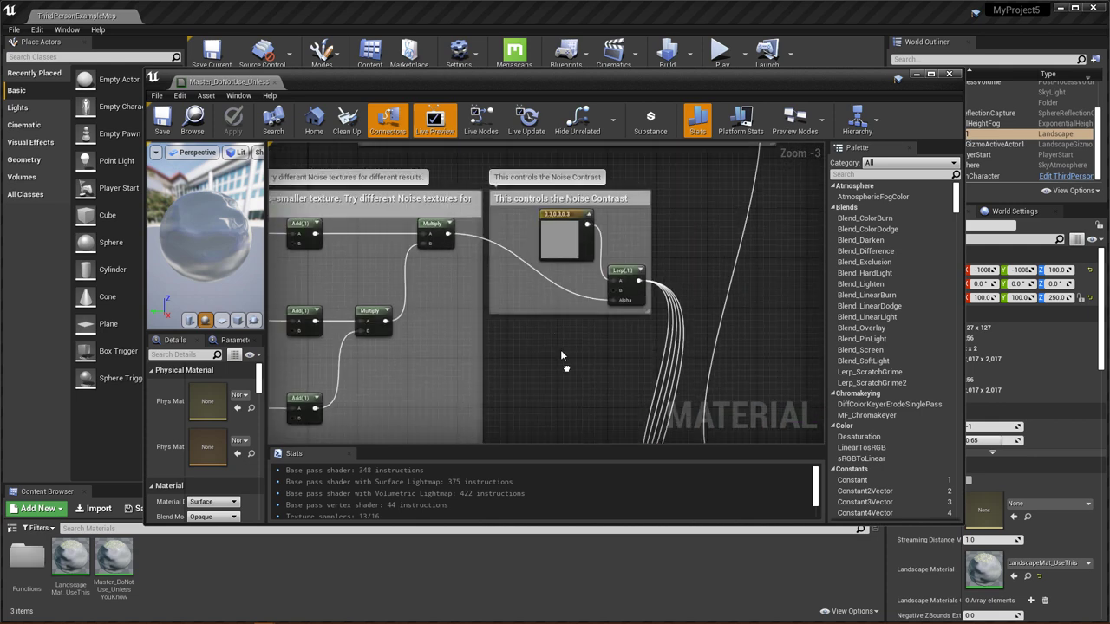
scroll("down", 3)
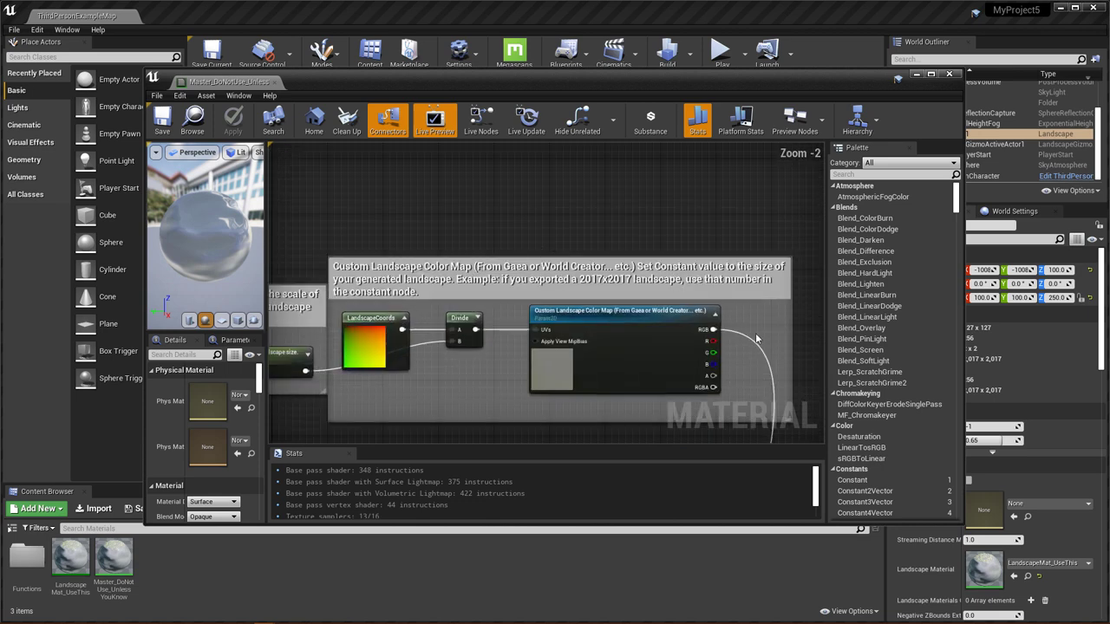
left_click_drag(755, 338, 654, 184)
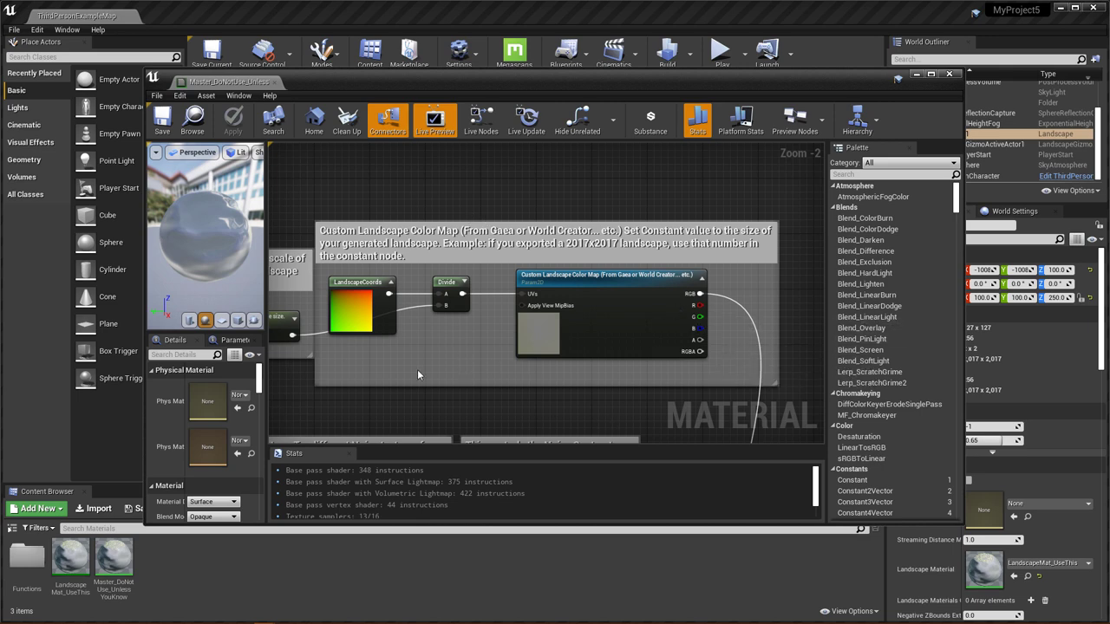
mouse_move(403, 230)
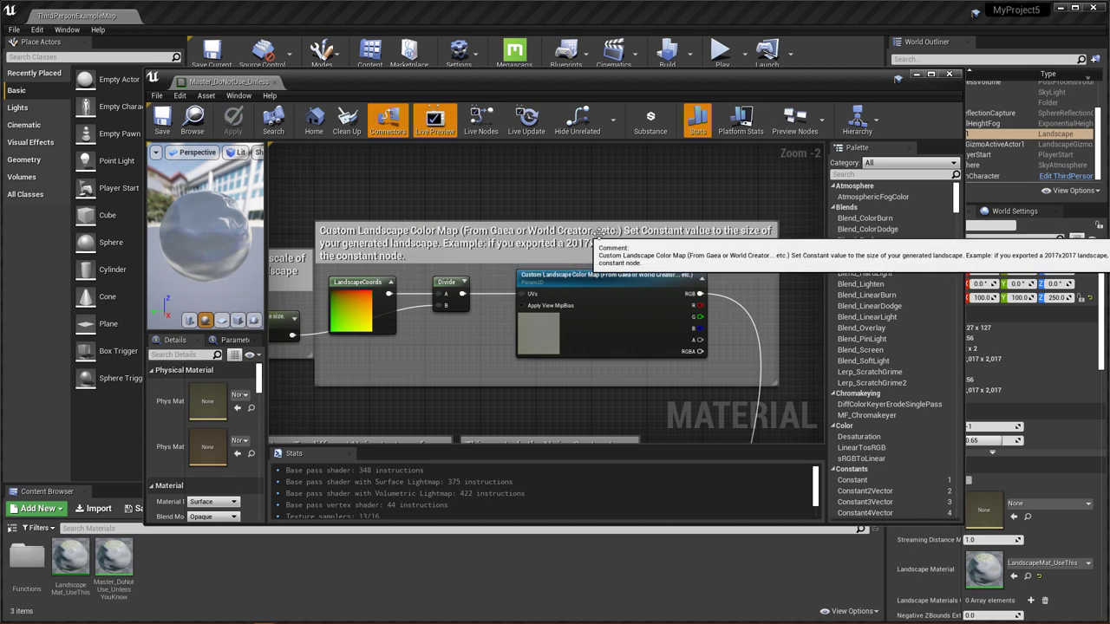
mouse_move(707, 232)
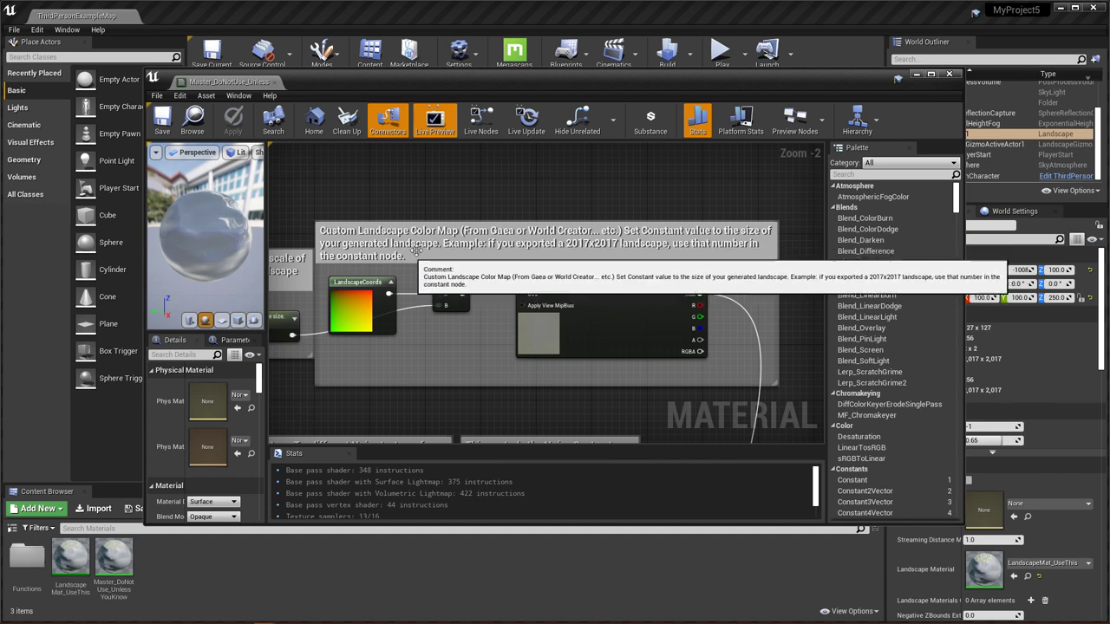
mouse_move(753, 305)
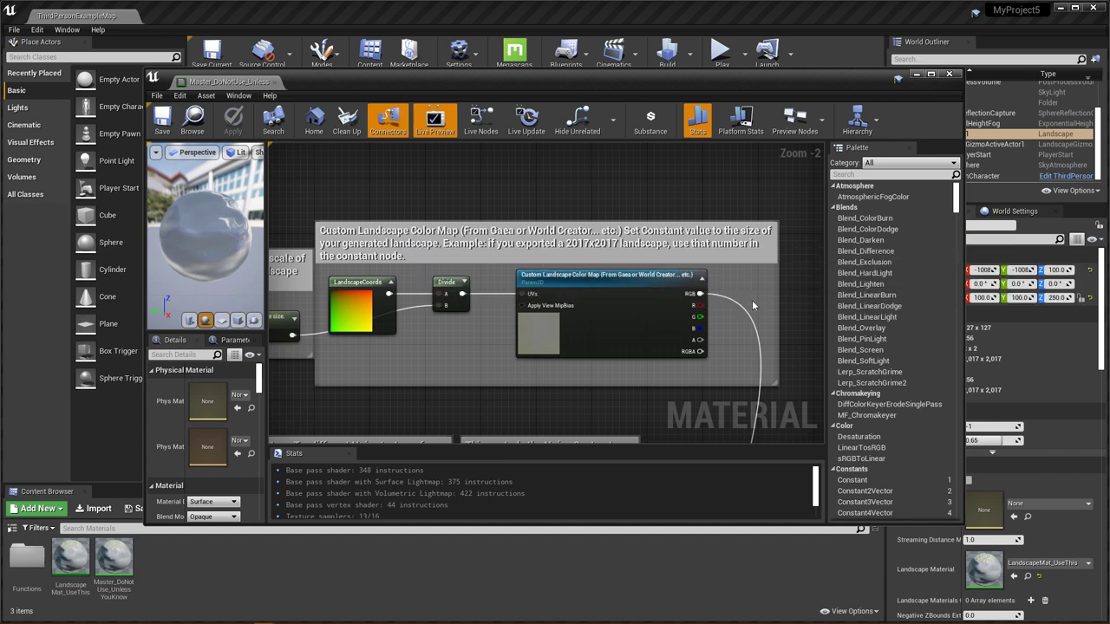
mouse_move(750, 243)
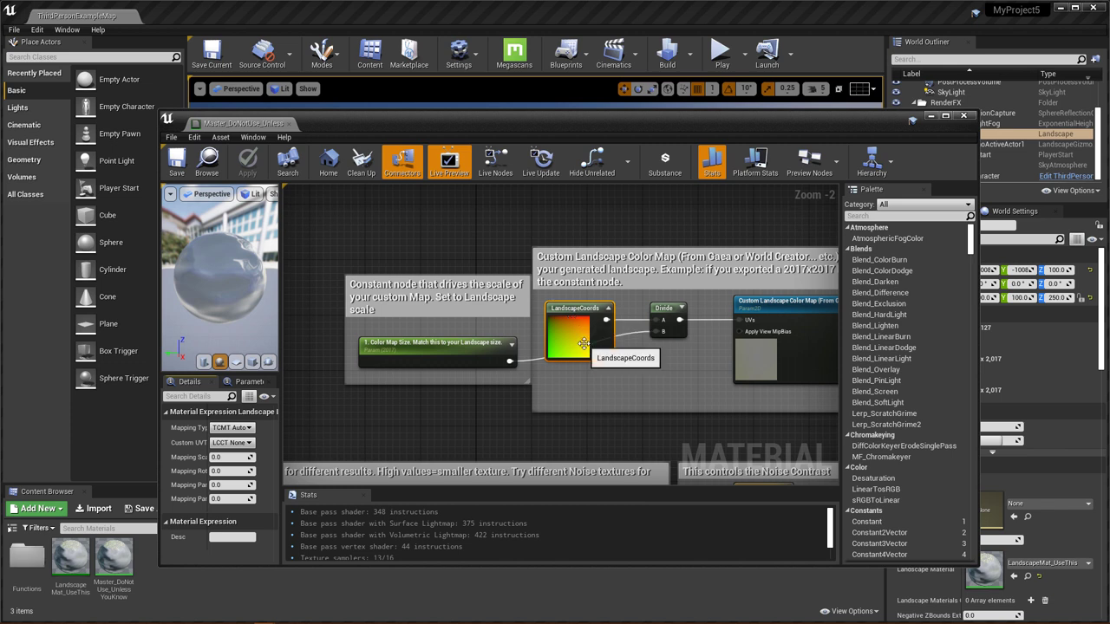
Step: Bring up and dismiss the LandscapeCoords node menu, then check Color Map Size is 2017
right_click(581, 338)
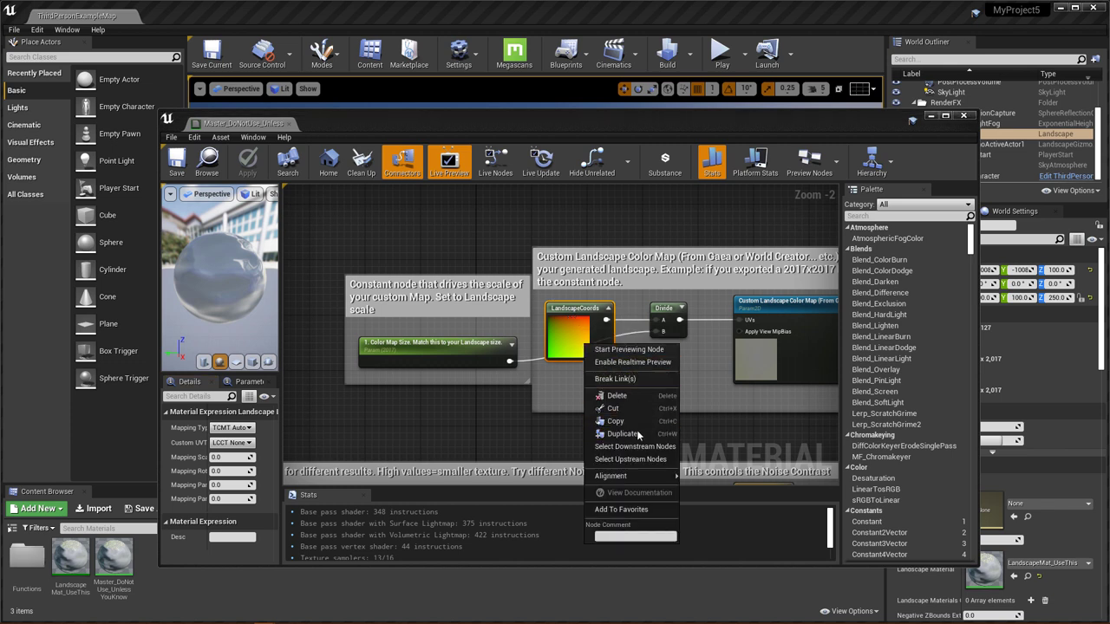
left_click(579, 333)
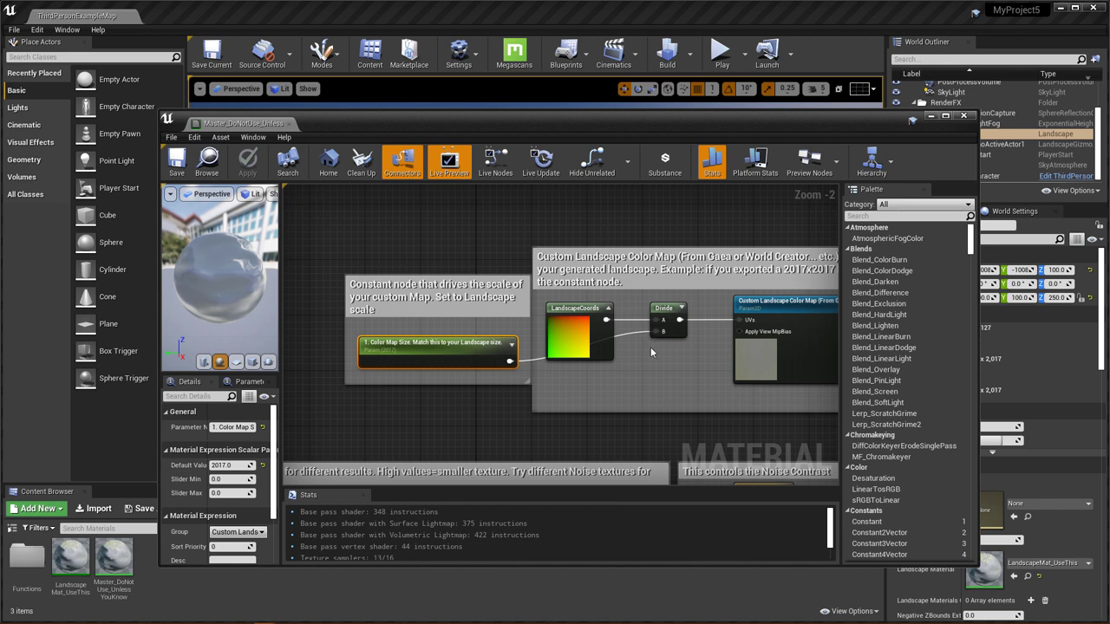
mouse_move(650, 361)
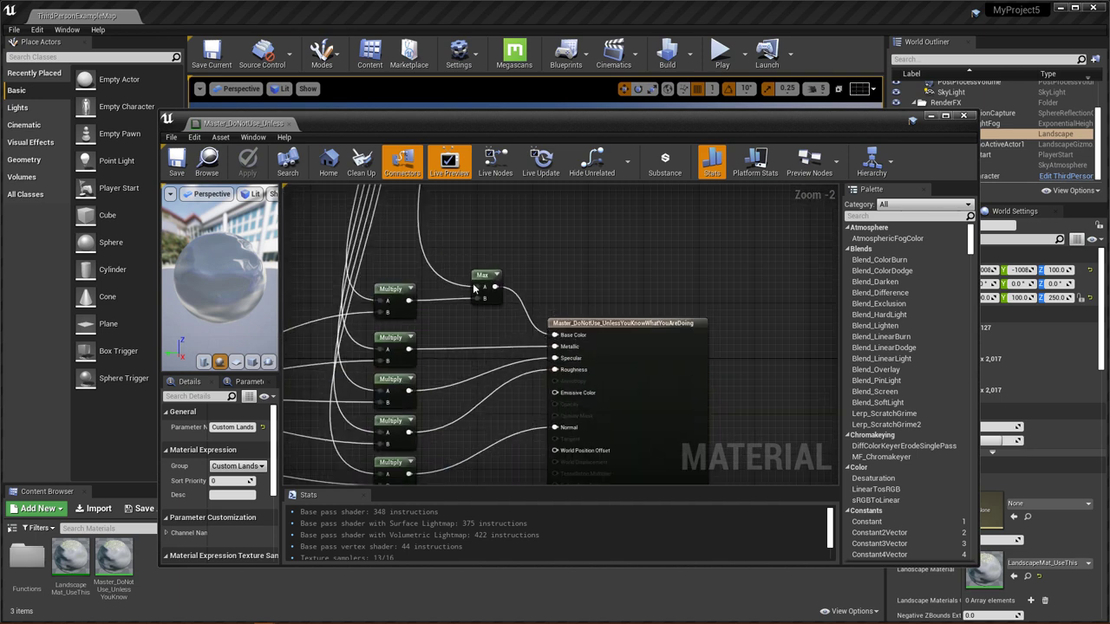
Step: Scroll to the Flow, Wear, Deposit and Snow mask textures and the 2017 Masks Size
scroll("down", 3)
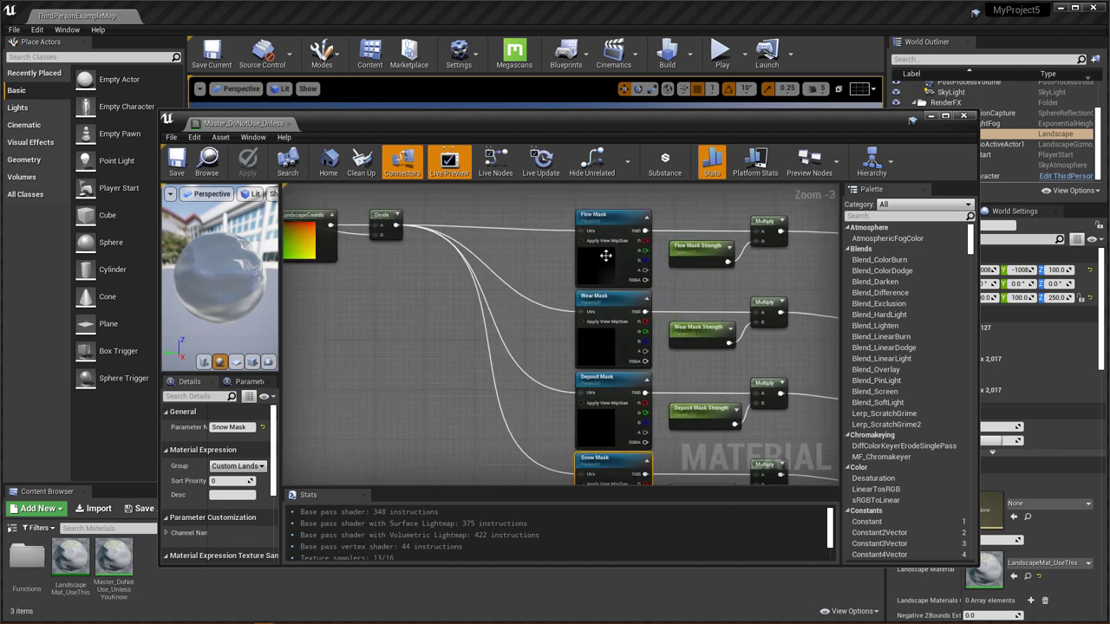
mouse_move(559, 447)
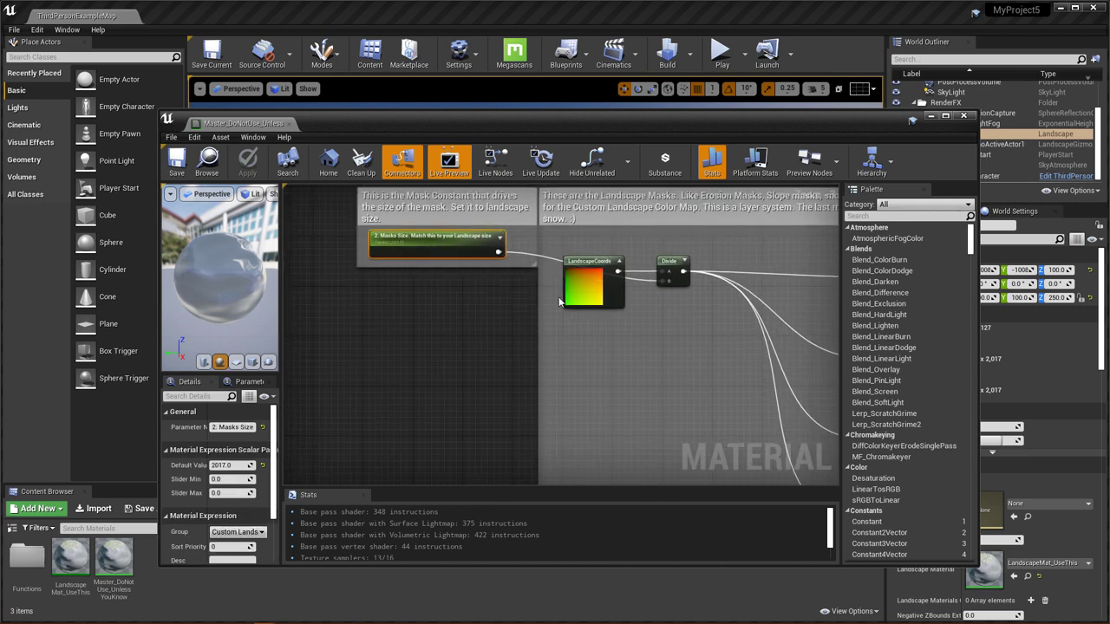
Step: Browse past Layer Blend and slope blends to the Grass, Rock, Dirt, Snow and Stone texture functions
left_click(593, 282)
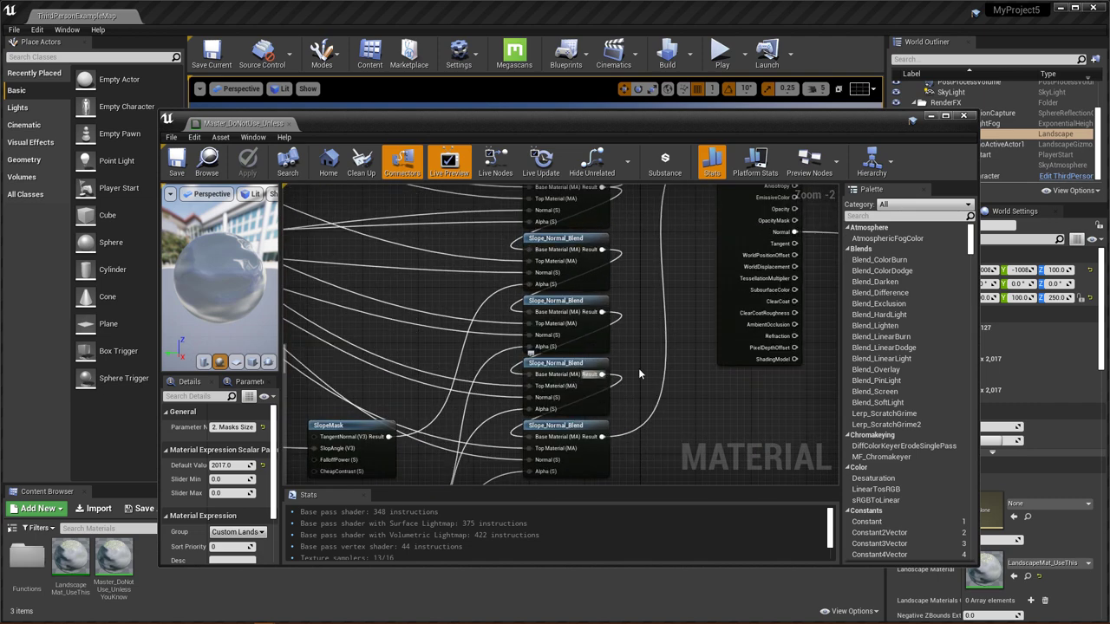
scroll("down", 3)
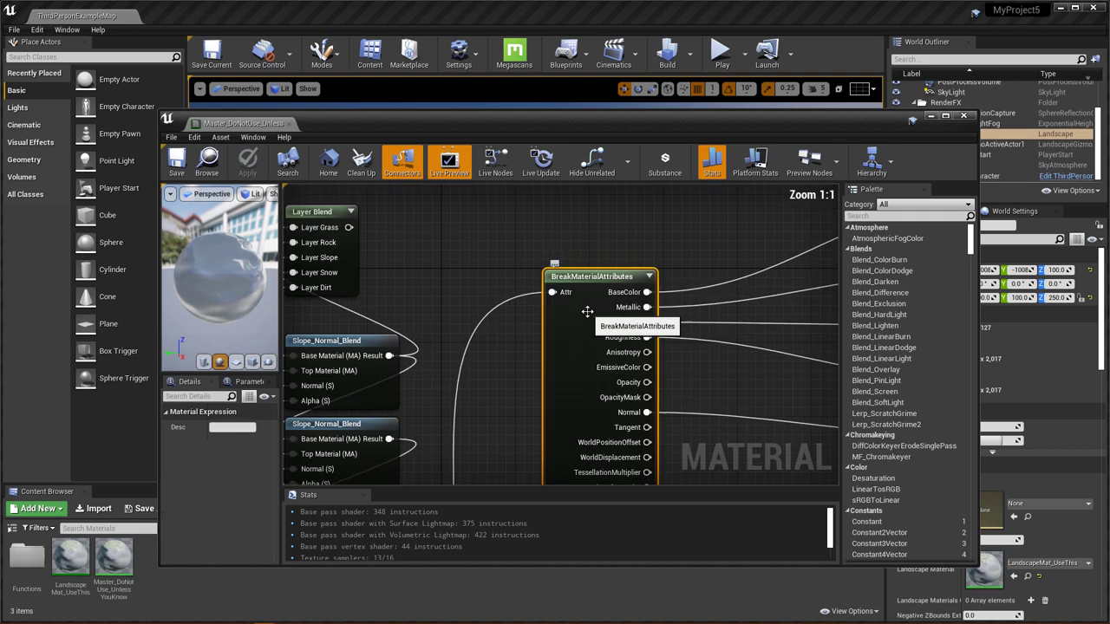
mouse_move(728, 307)
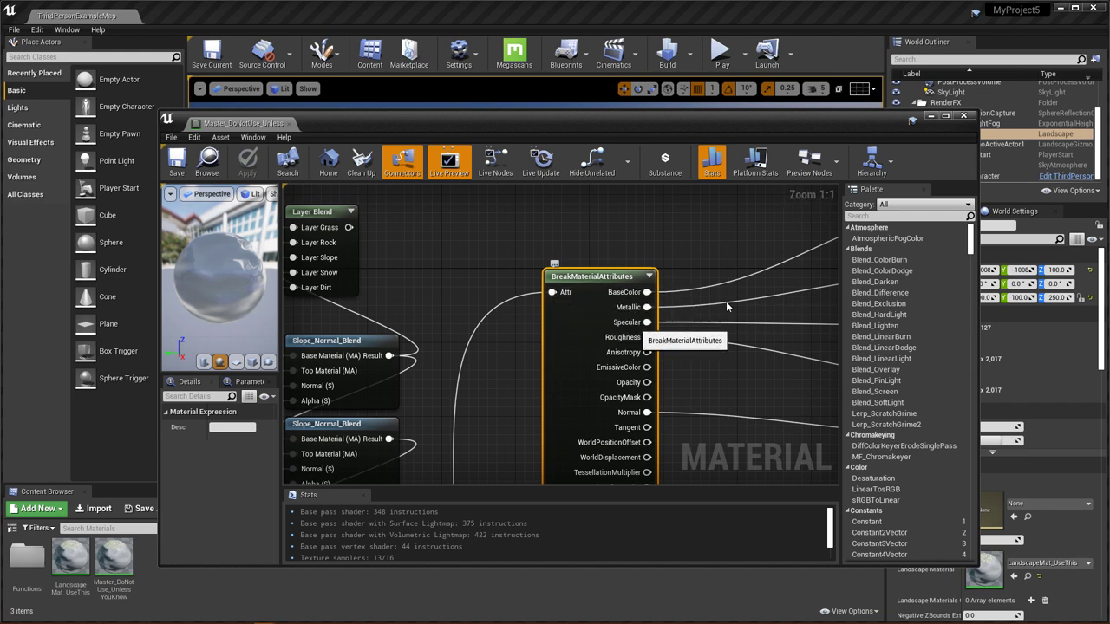
scroll("down", 3)
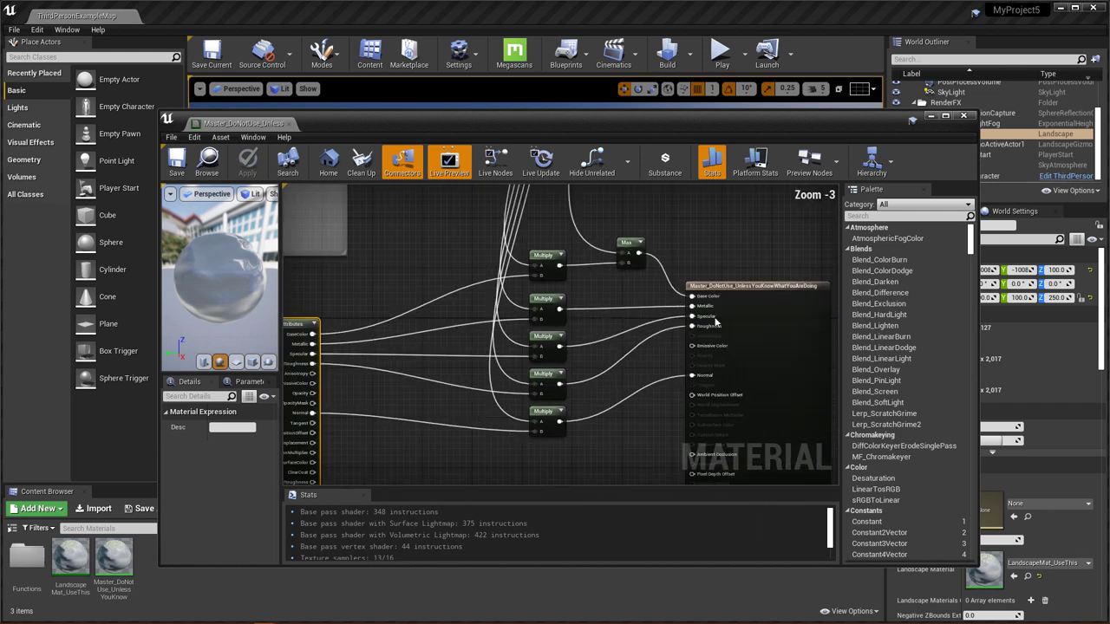
scroll("down", 3)
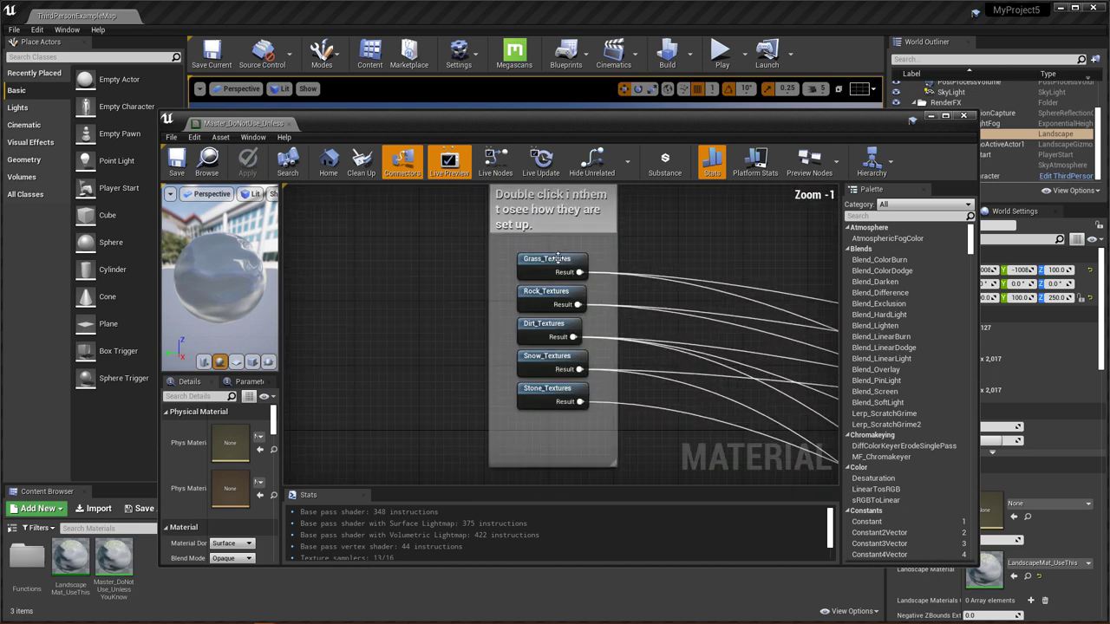
Step: Open Grass_Textures and check blend range 10000 and start offset -2500
double_click(546, 258)
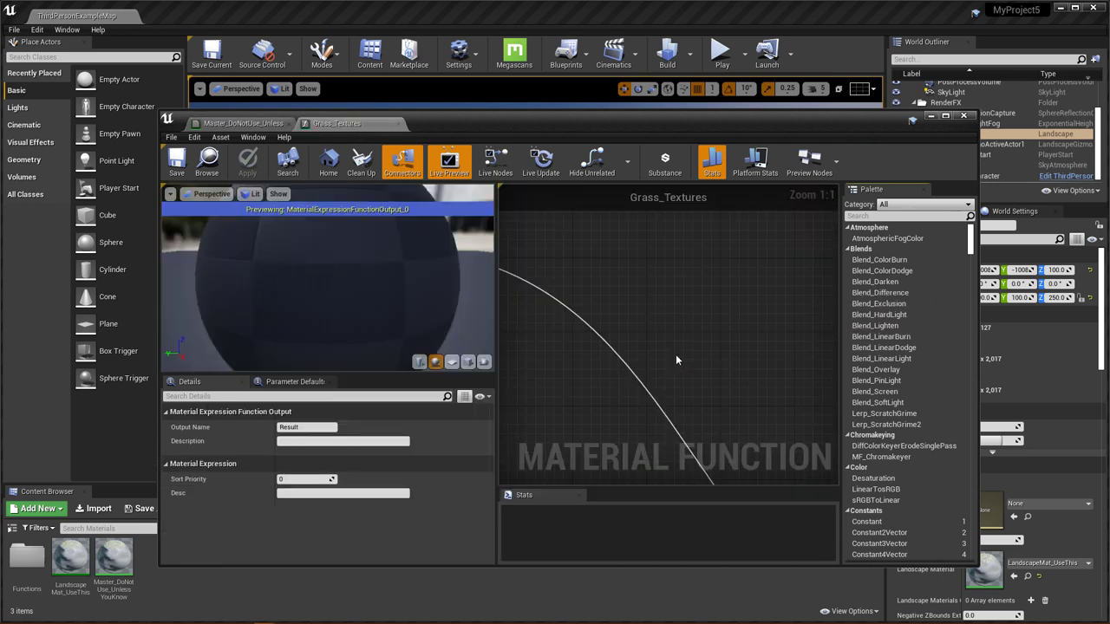
scroll("down", 3)
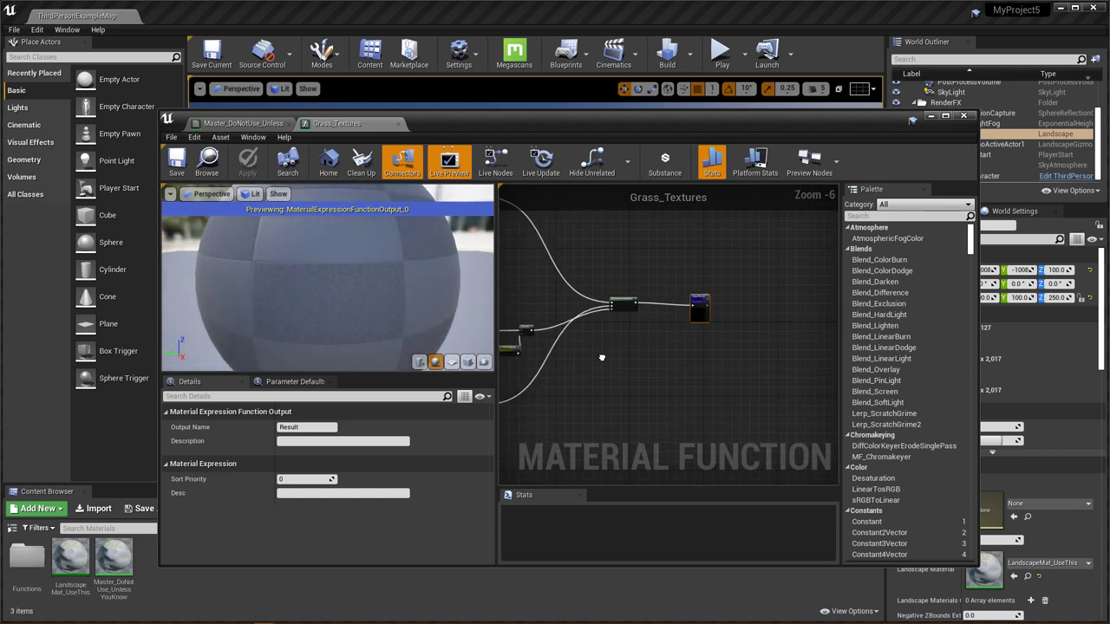
scroll("down", 3)
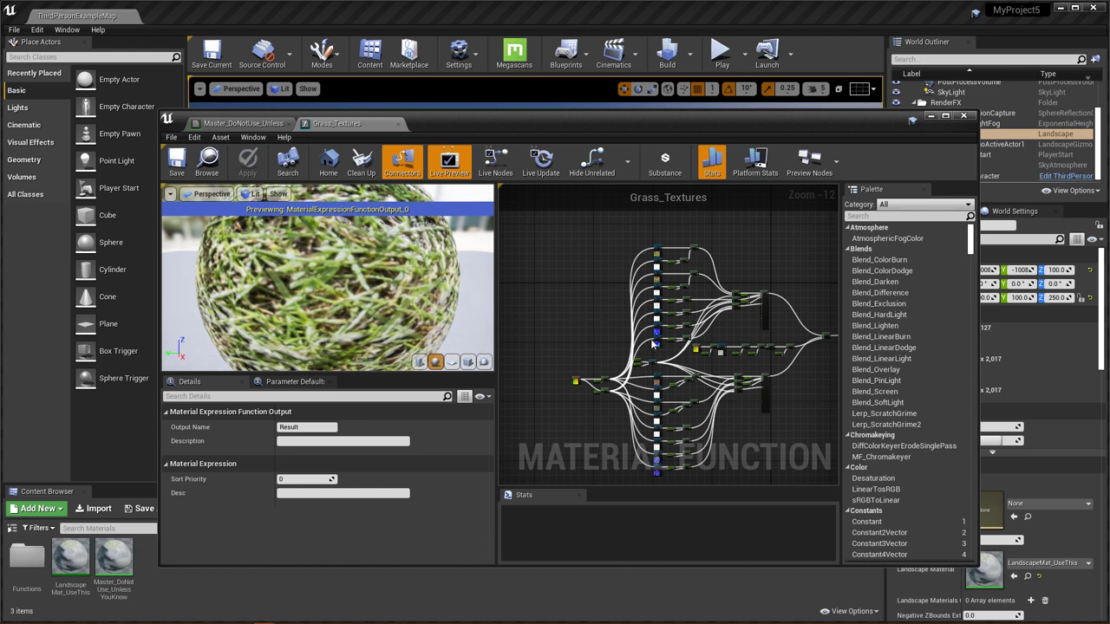
mouse_move(751, 281)
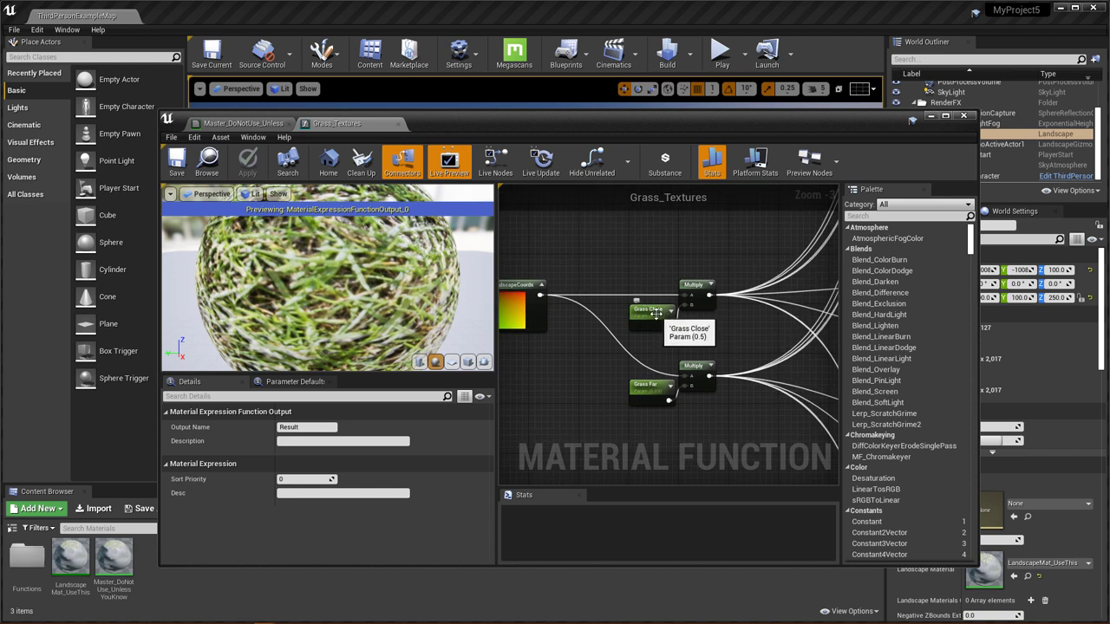
mouse_move(717, 347)
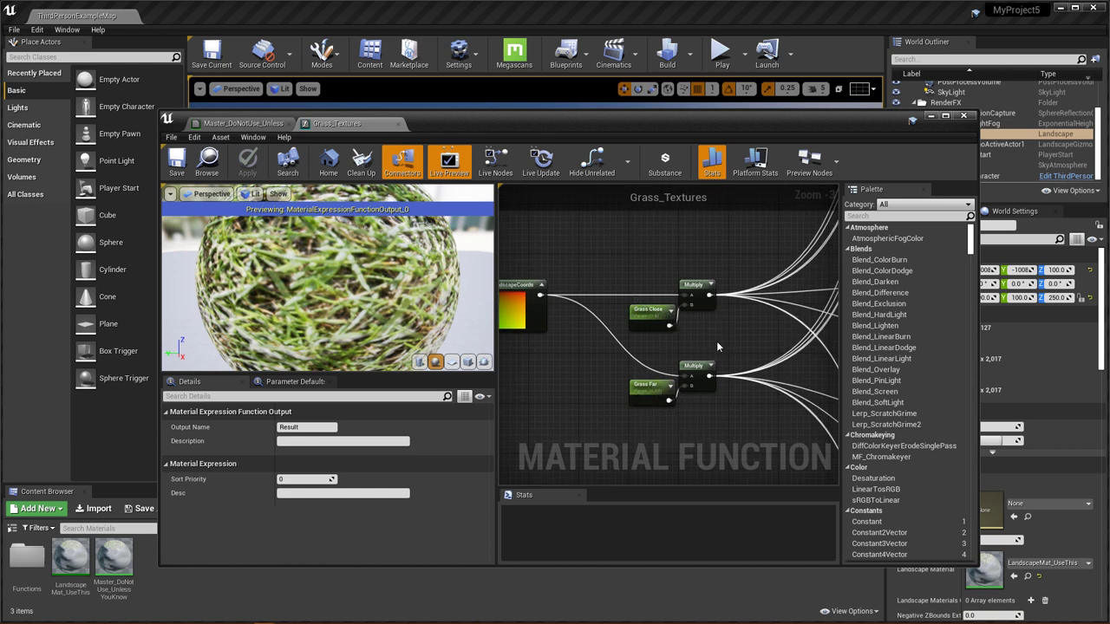
mouse_move(655, 308)
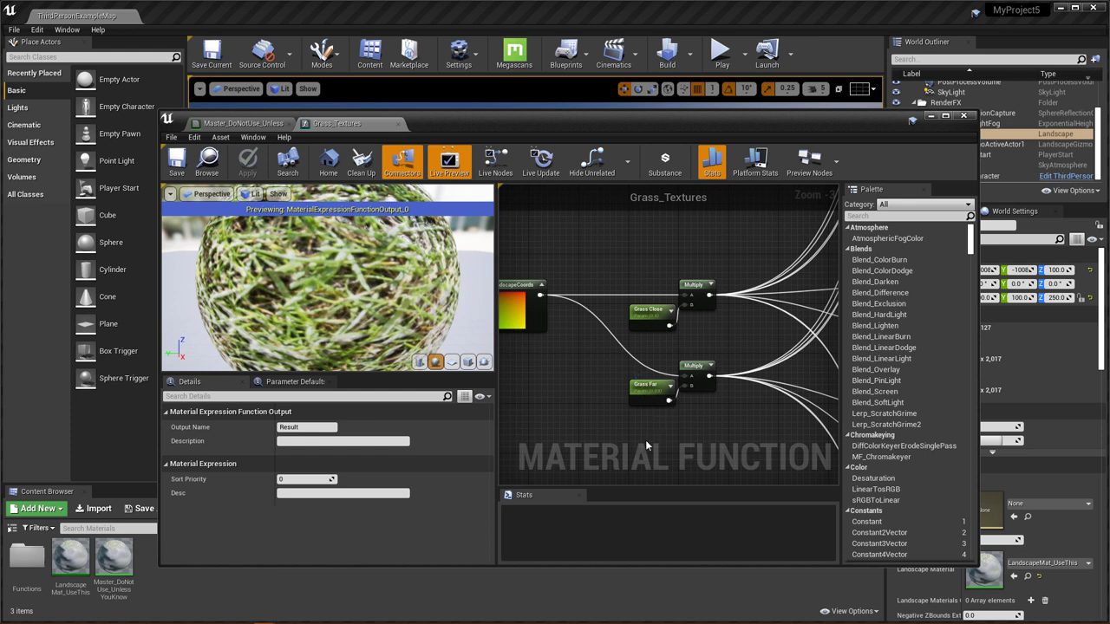
mouse_move(642, 385)
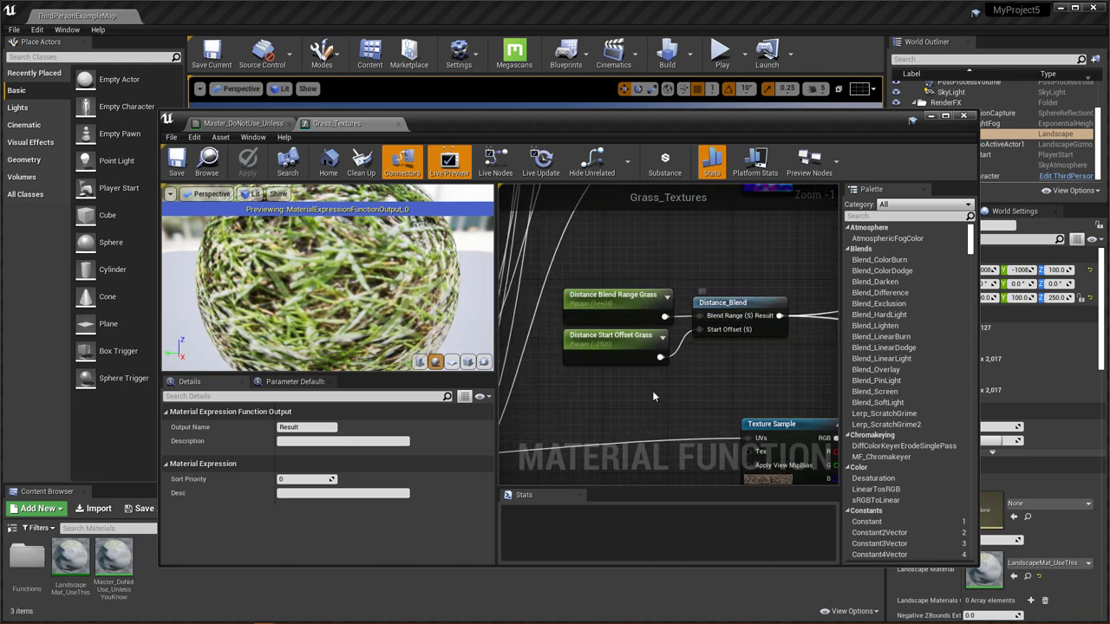
left_click(616, 295)
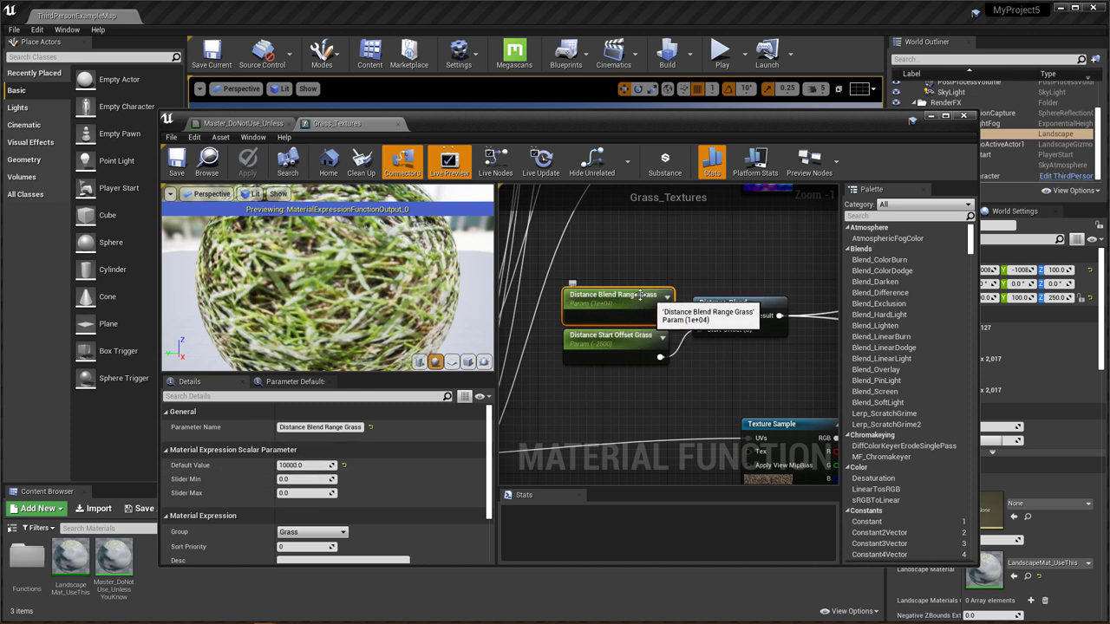
left_click(611, 340)
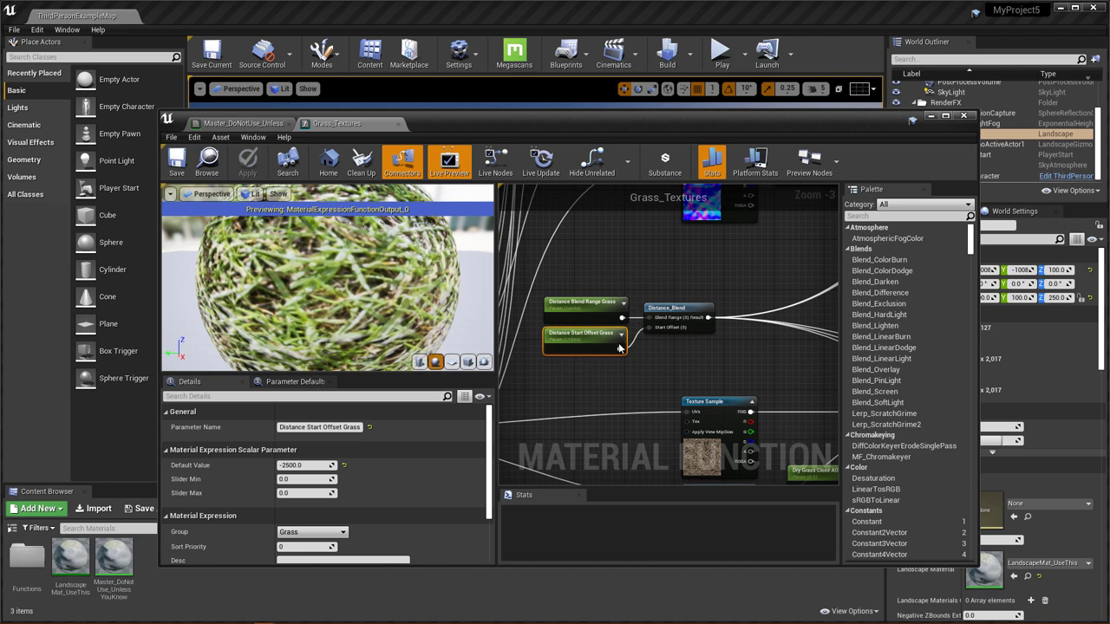
scroll("down", 3)
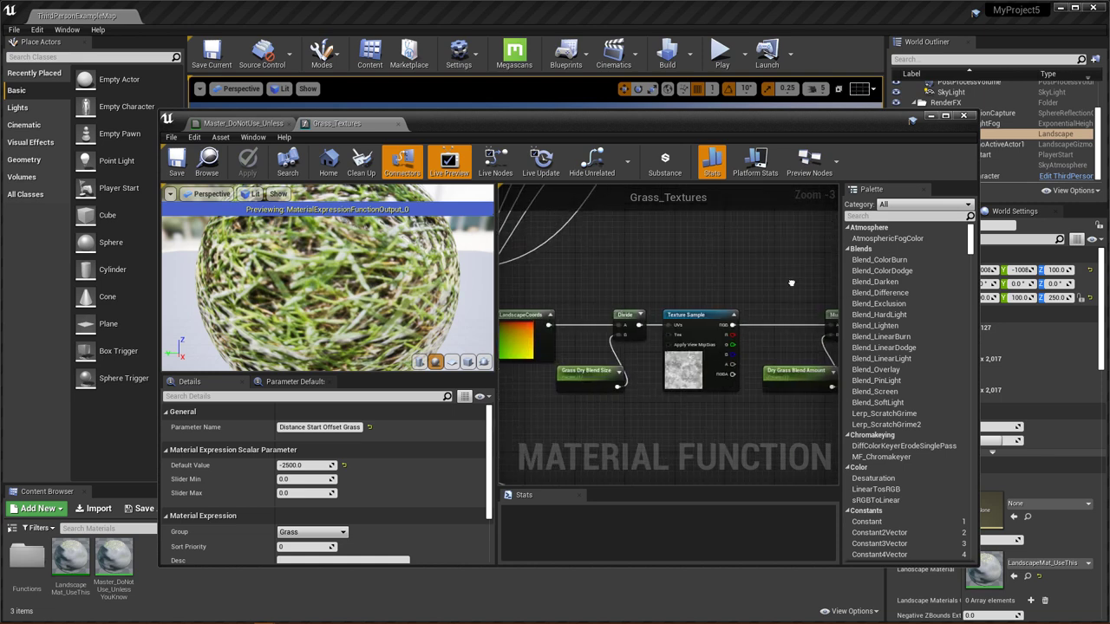
scroll("down", 3)
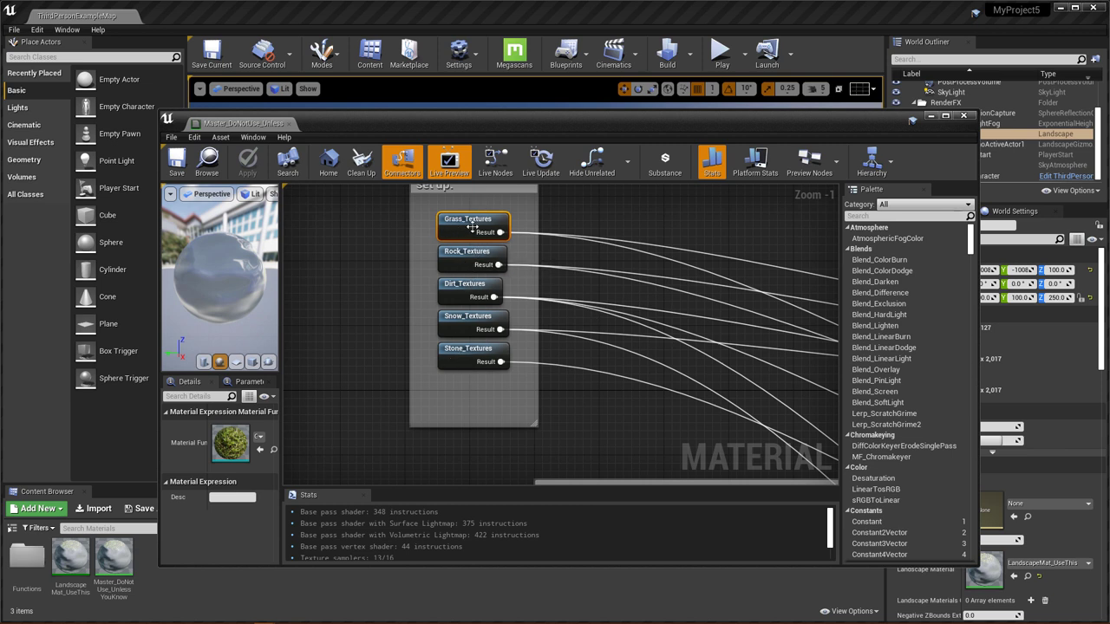
mouse_move(472, 227)
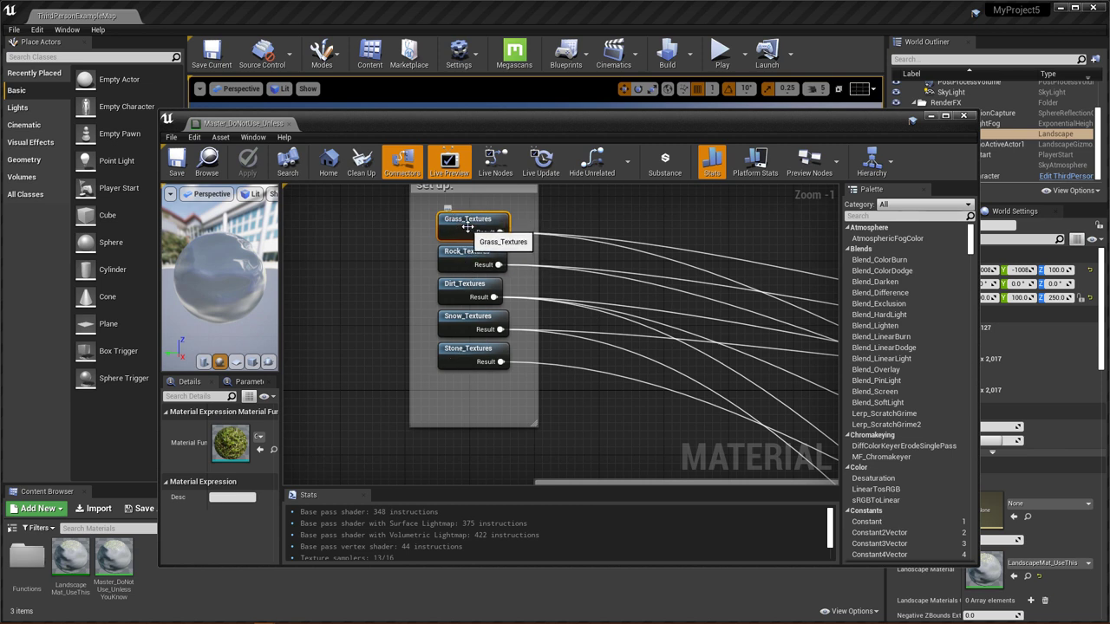
mouse_move(464, 260)
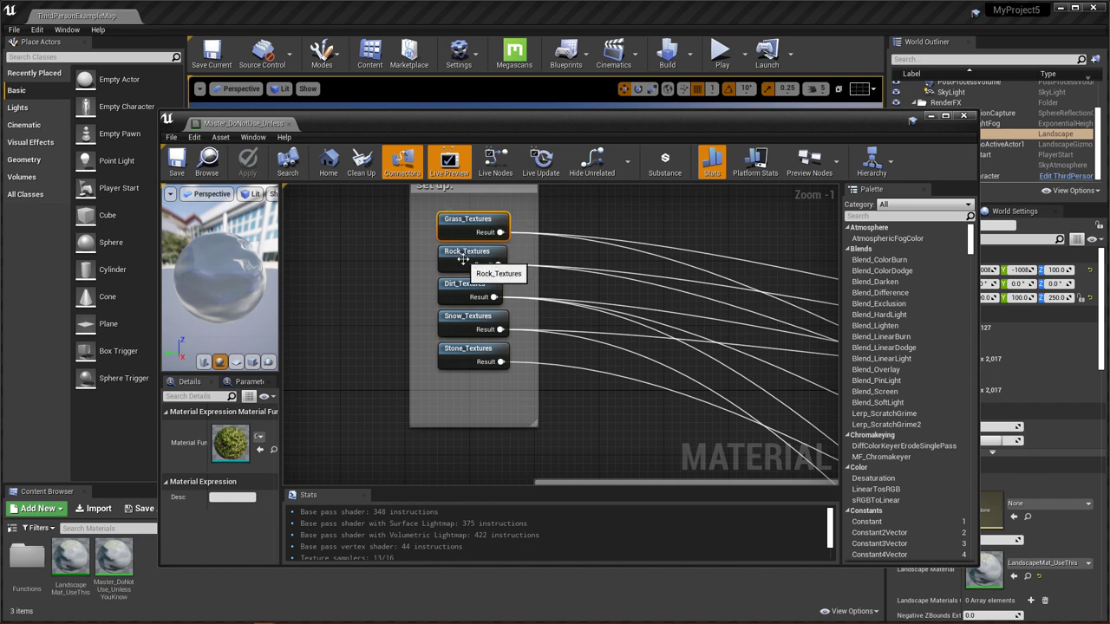
Step: Close the master material editor and return to the landscape level
scroll("down", 3)
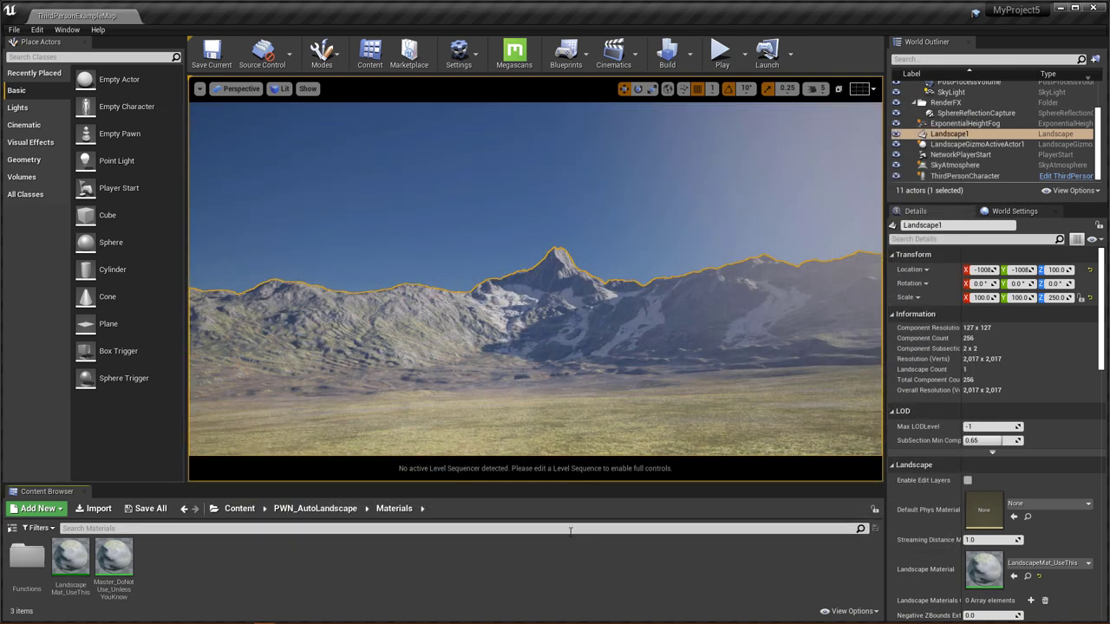
mouse_move(485, 566)
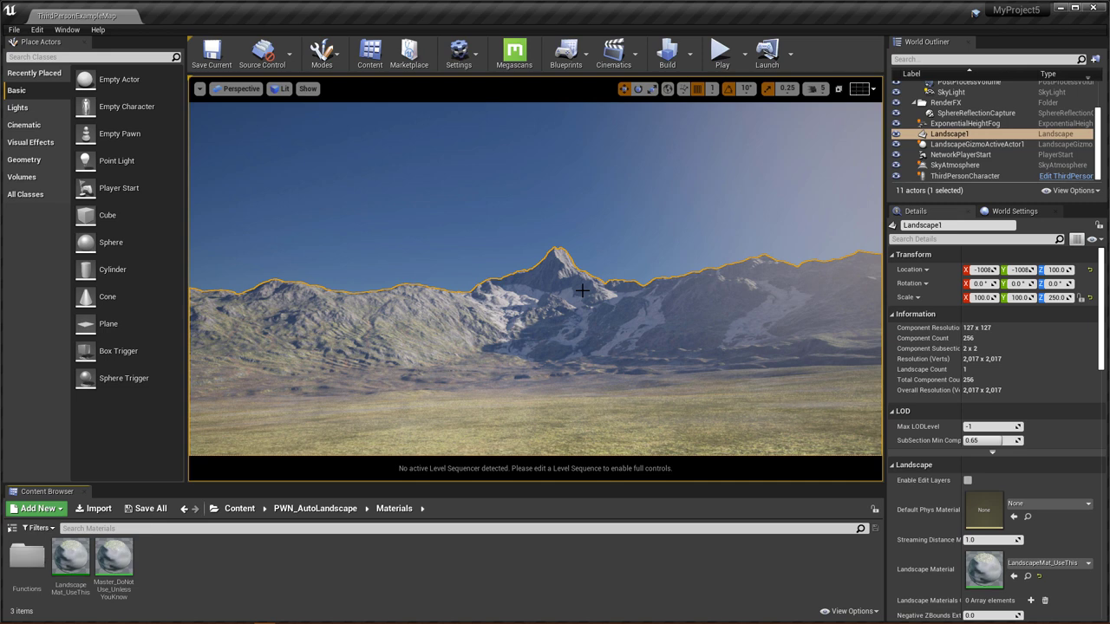
mouse_move(378, 301)
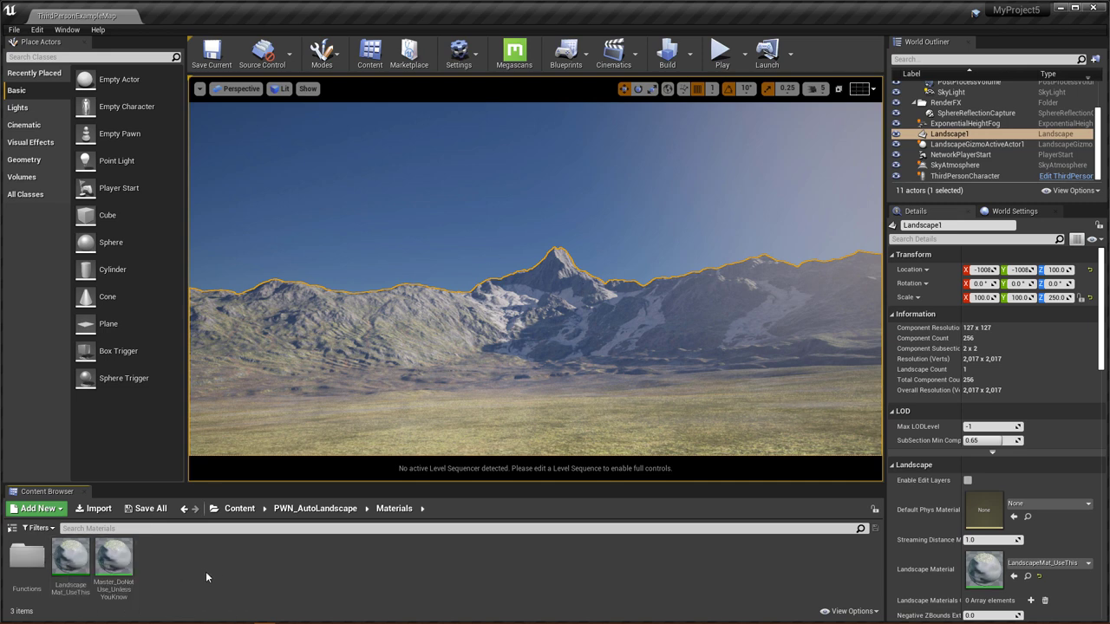
Step: Select LandscapeMat_UseThis in the Content Browser
left_click(70, 560)
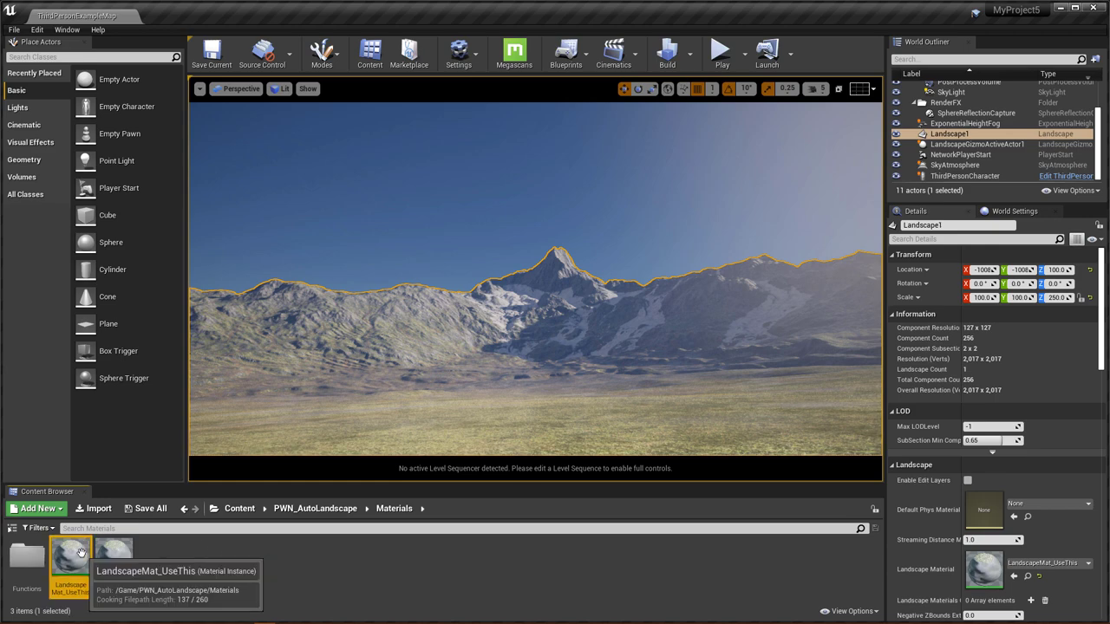
Step: Open LandscapeMat_UseThis beside the landscape and keep Custom Landscape Color Map enabled
double_click(70, 555)
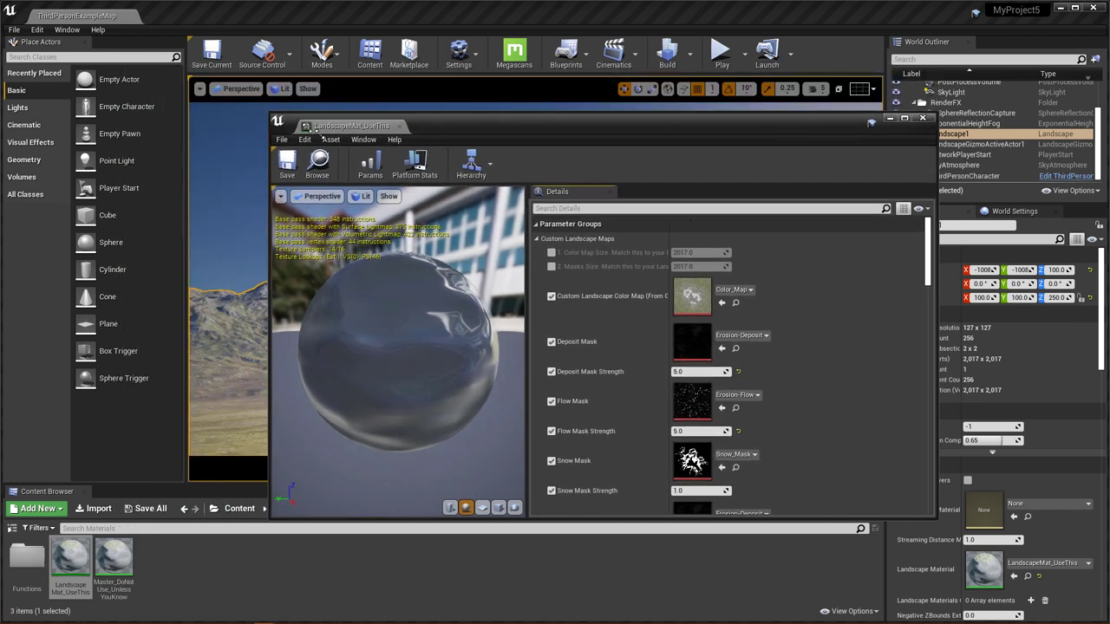
left_click_drag(351, 125, 511, 236)
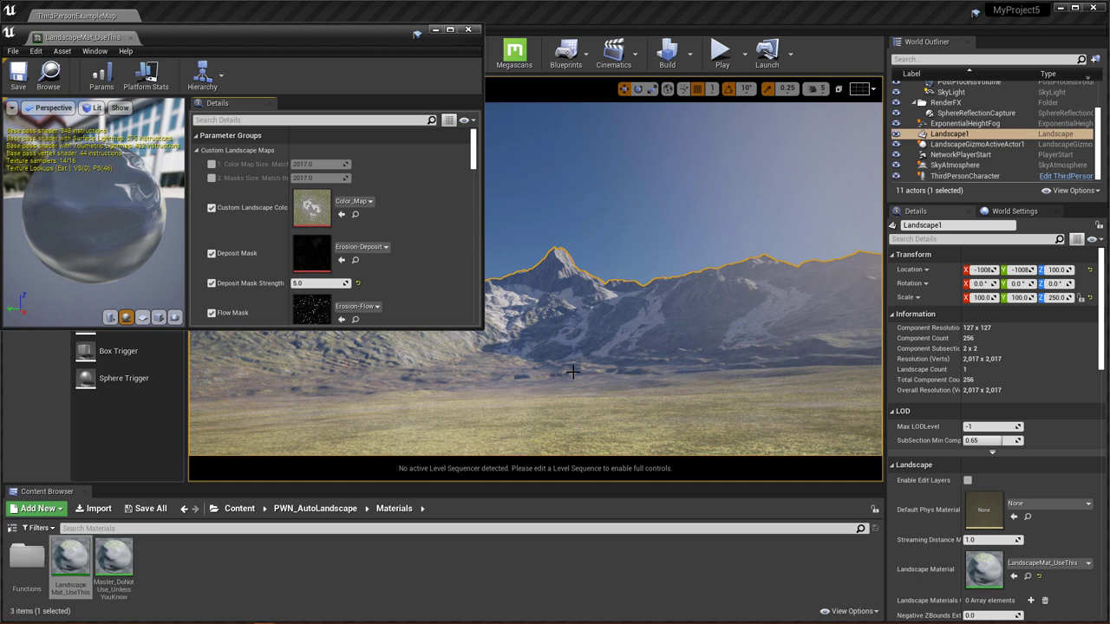
scroll("down", 3)
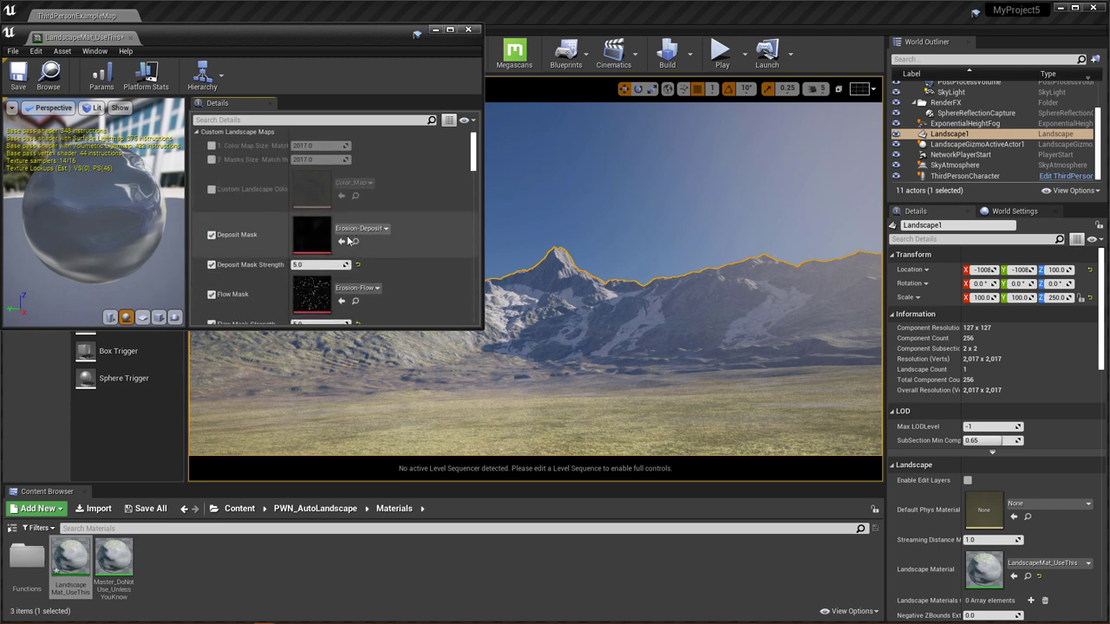
left_click(211, 189)
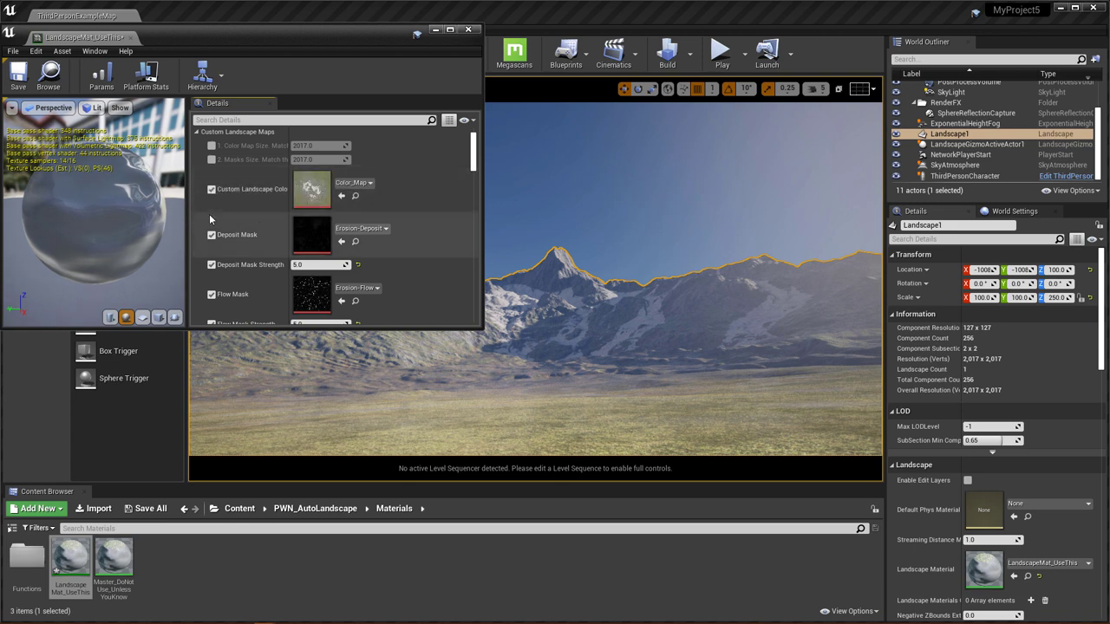
mouse_move(312, 195)
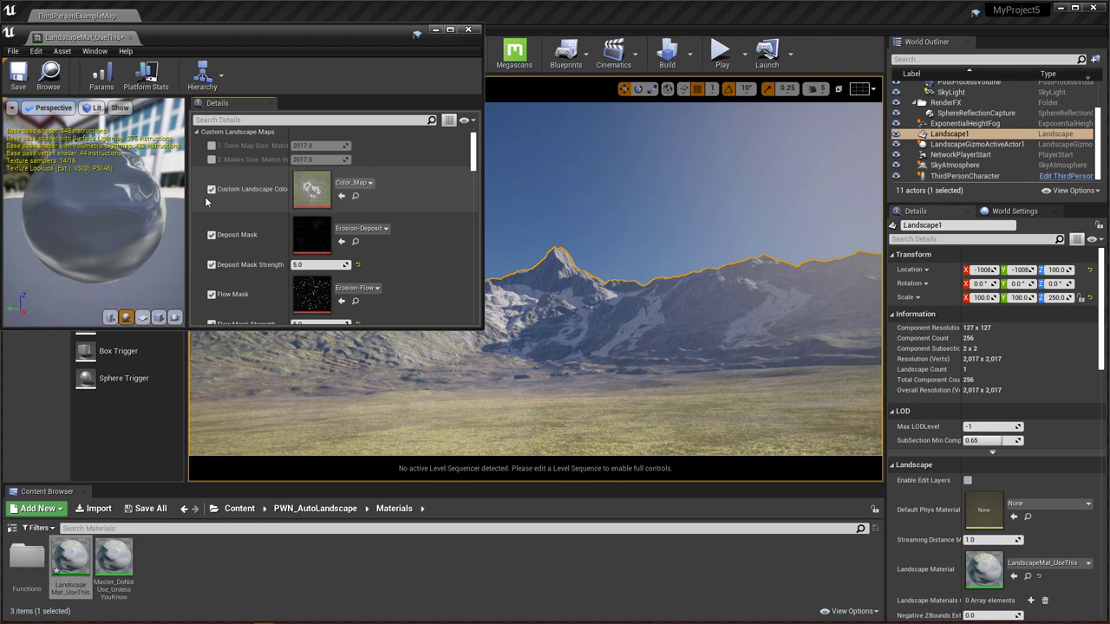
mouse_move(312, 195)
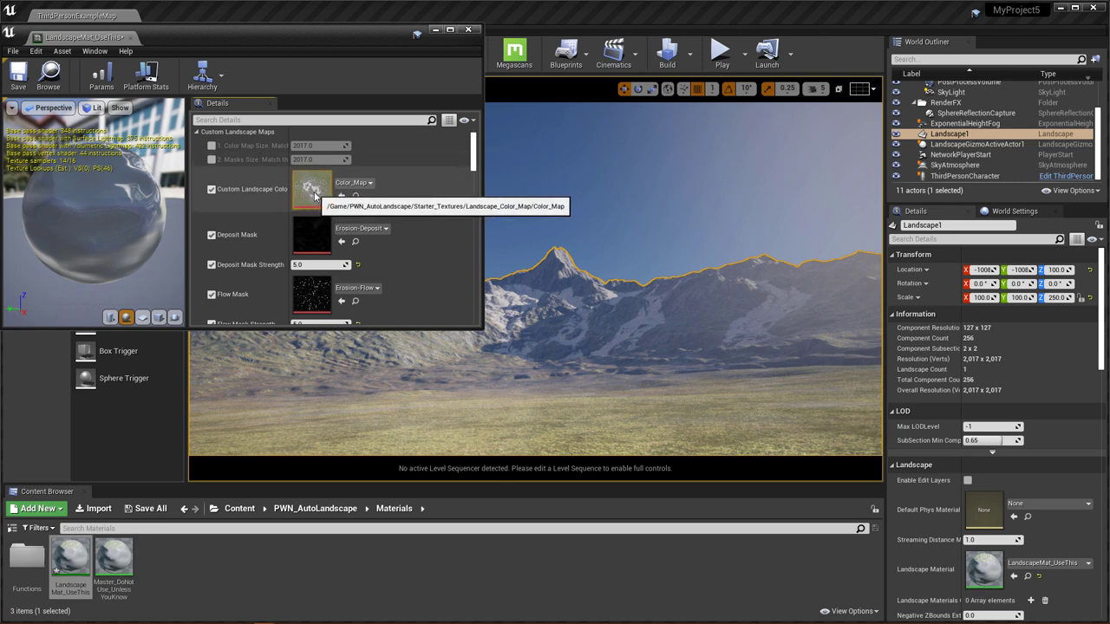
mouse_move(247, 215)
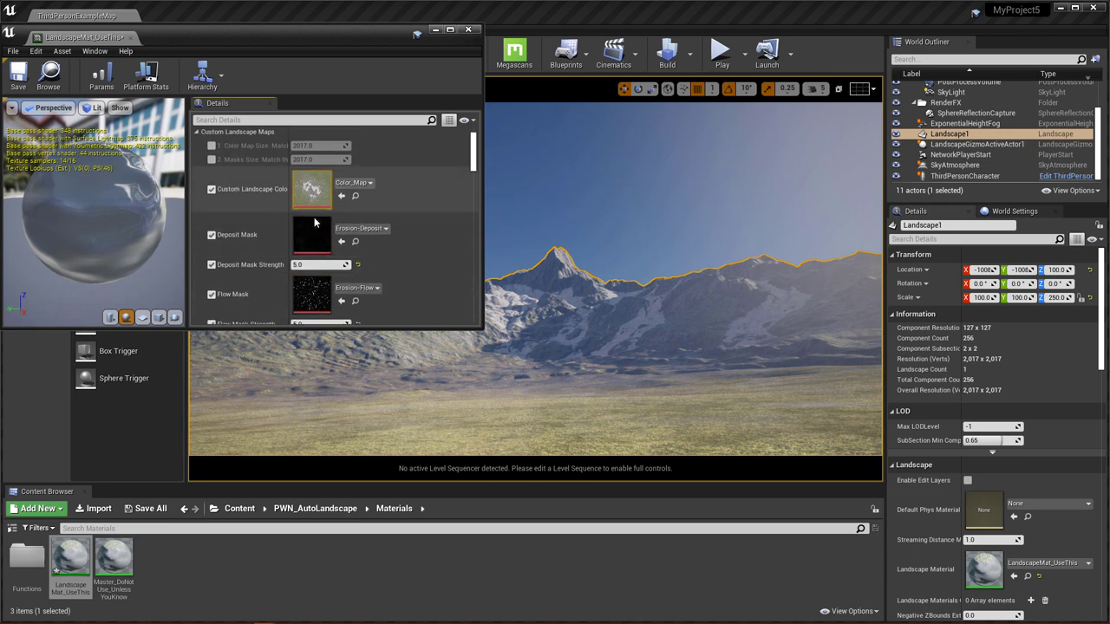
scroll("down", 3)
type("0")
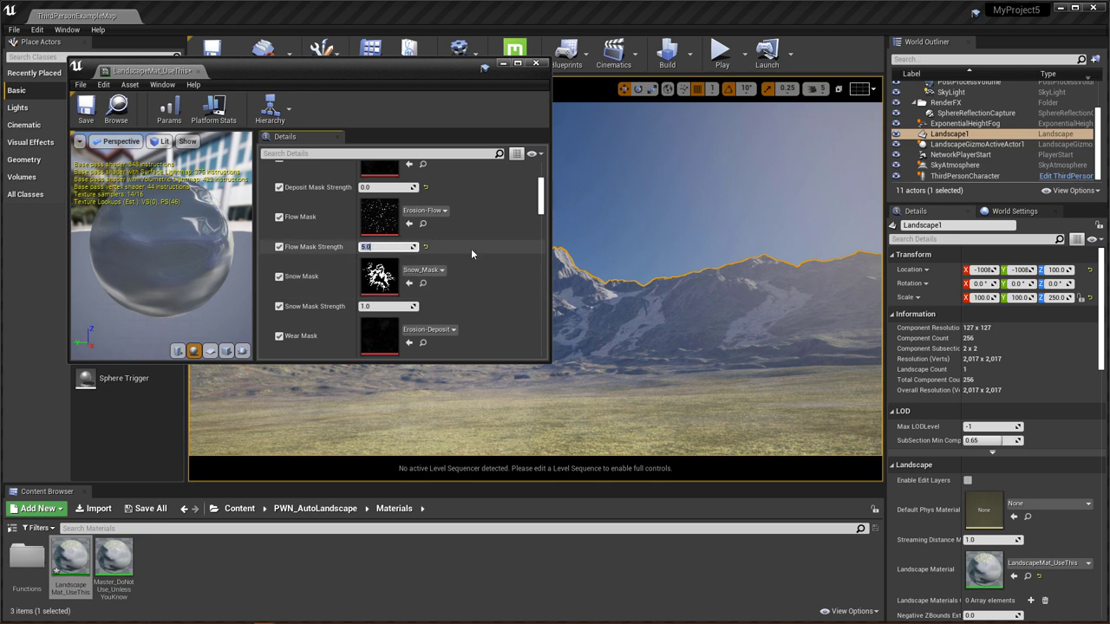
Step: Scroll the instance Details back to the Starter_Textures Color_Map setting
scroll("down", 3)
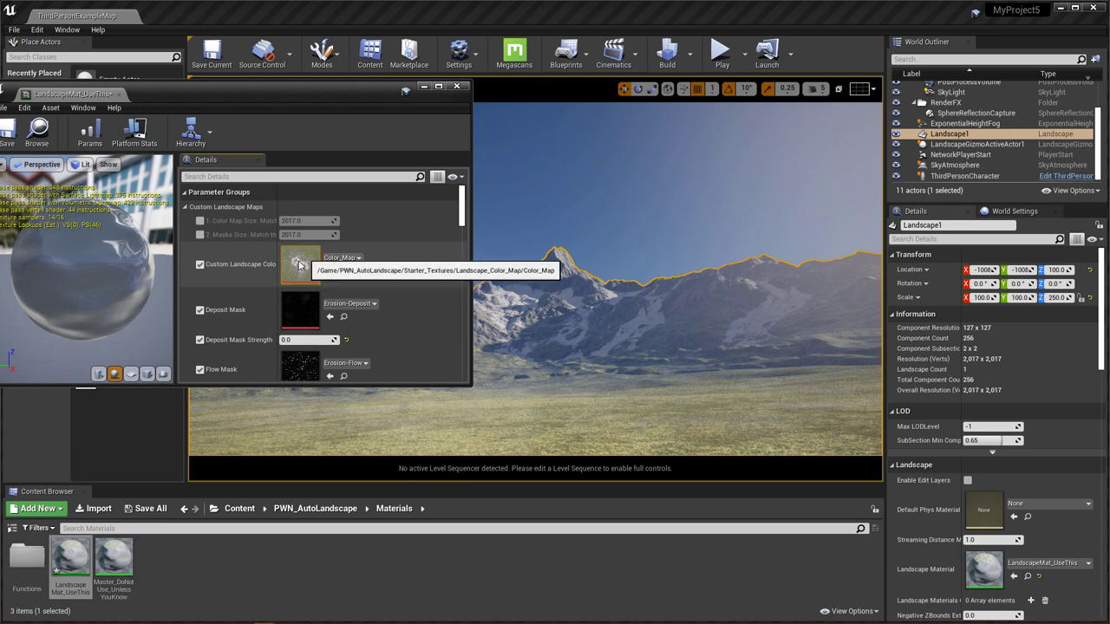
mouse_move(279, 274)
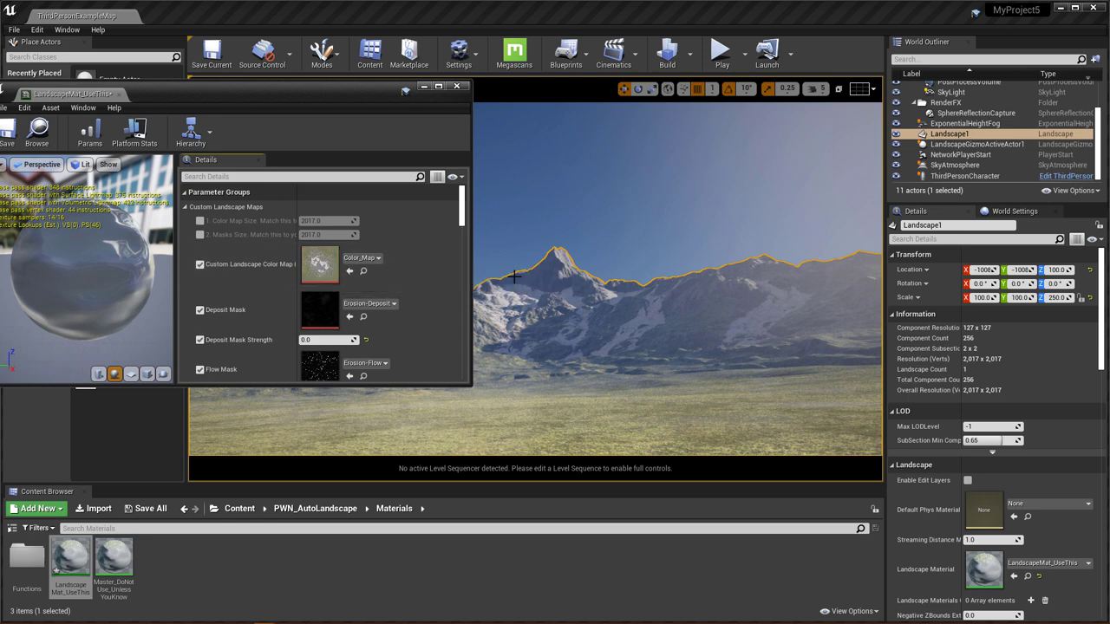
mouse_move(517, 279)
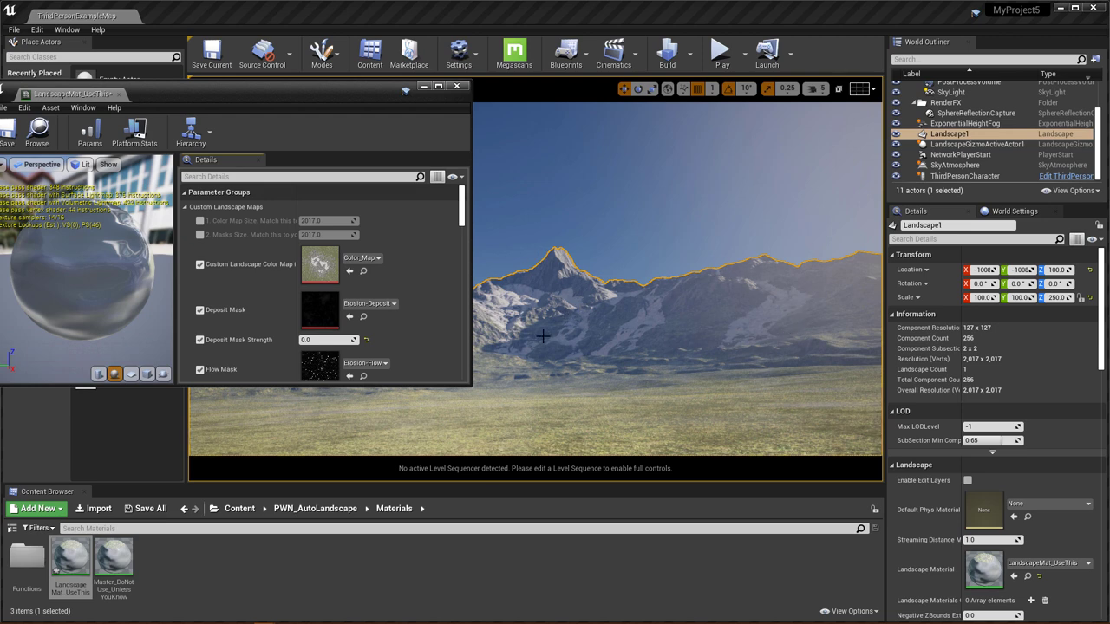
mouse_move(570, 288)
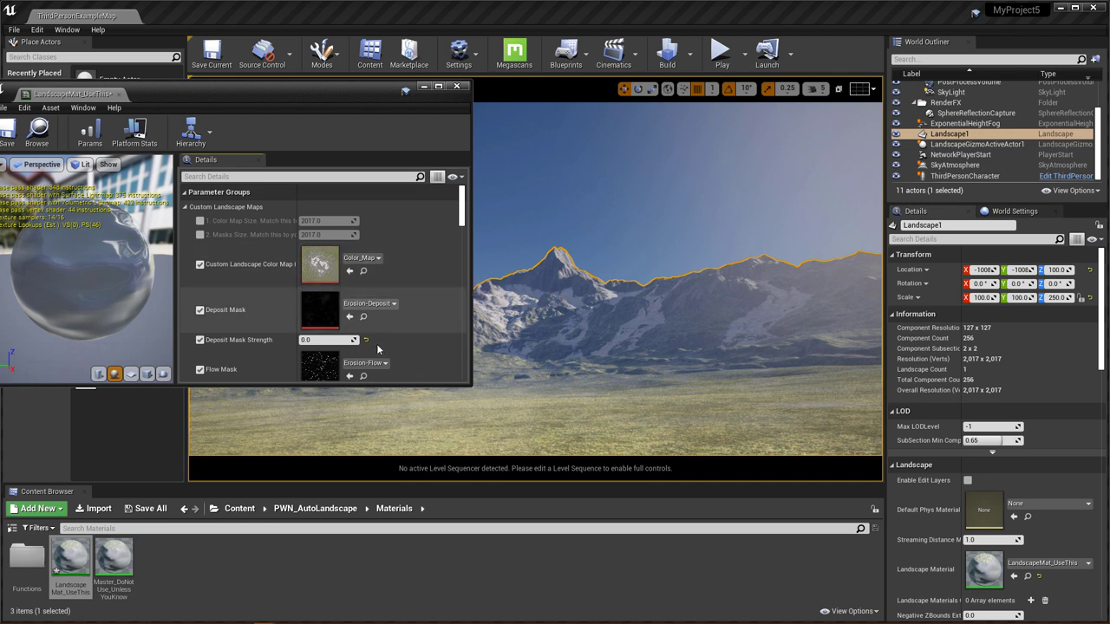
scroll("down", 3)
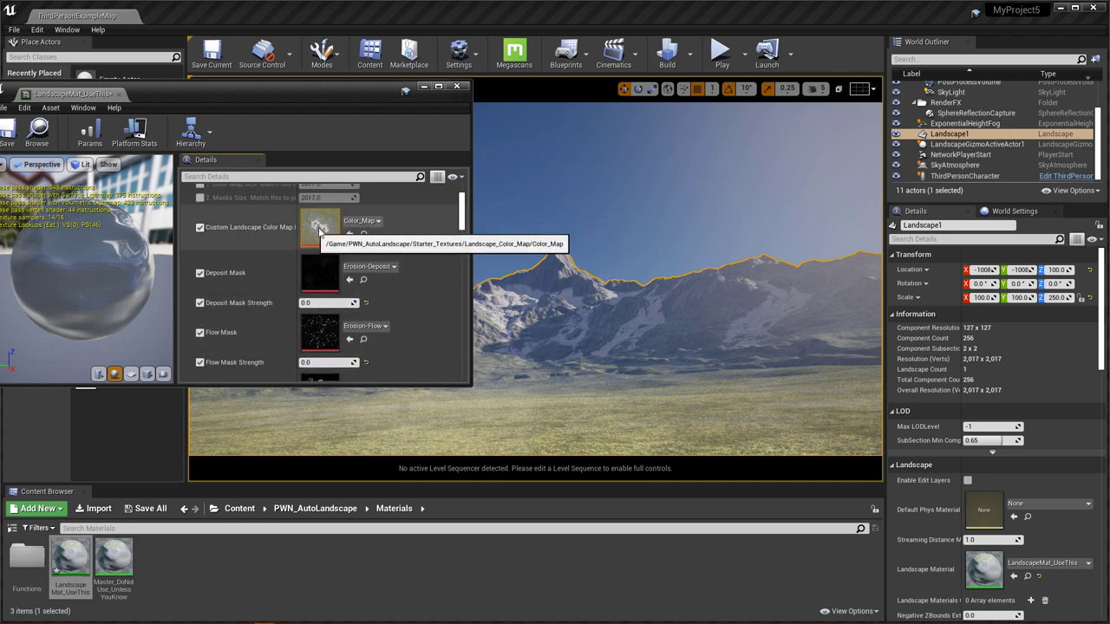
scroll("down", 3)
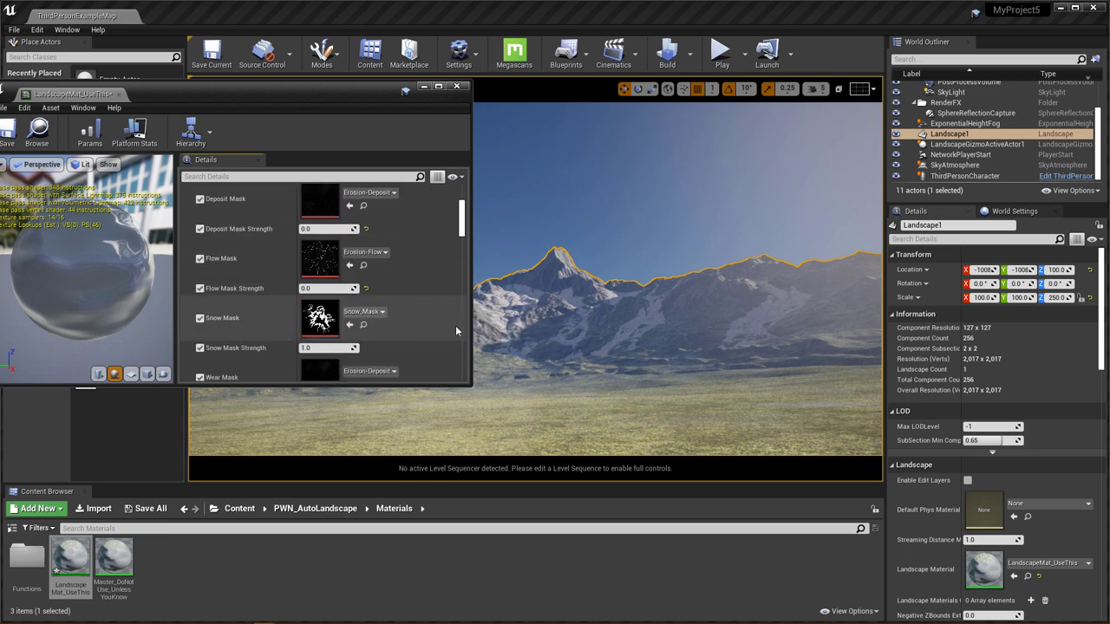
mouse_move(432, 316)
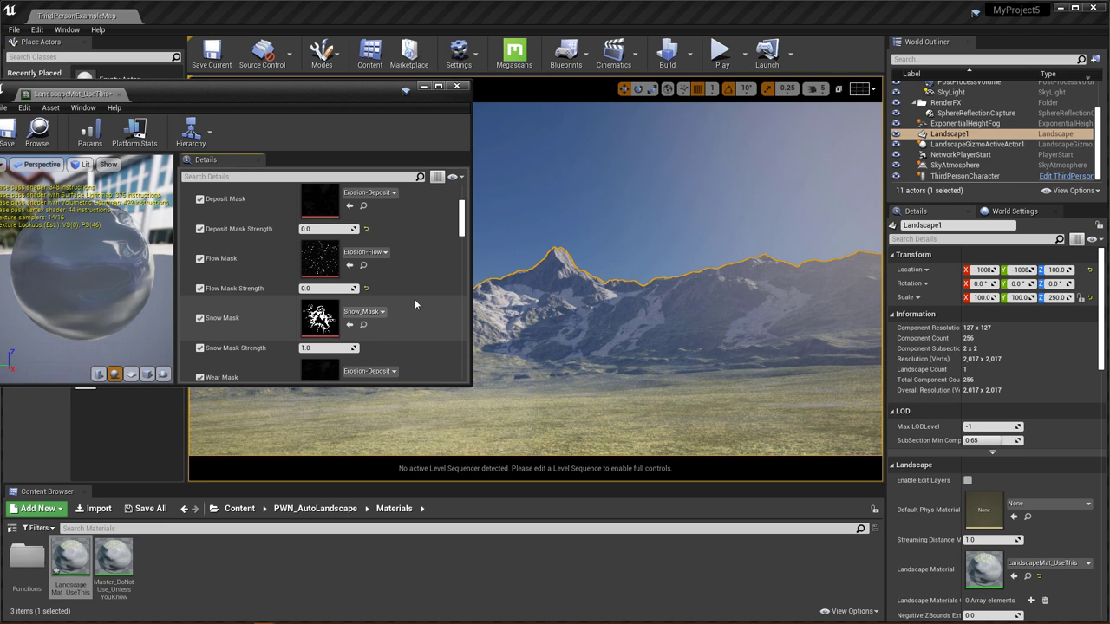
left_click(328, 348)
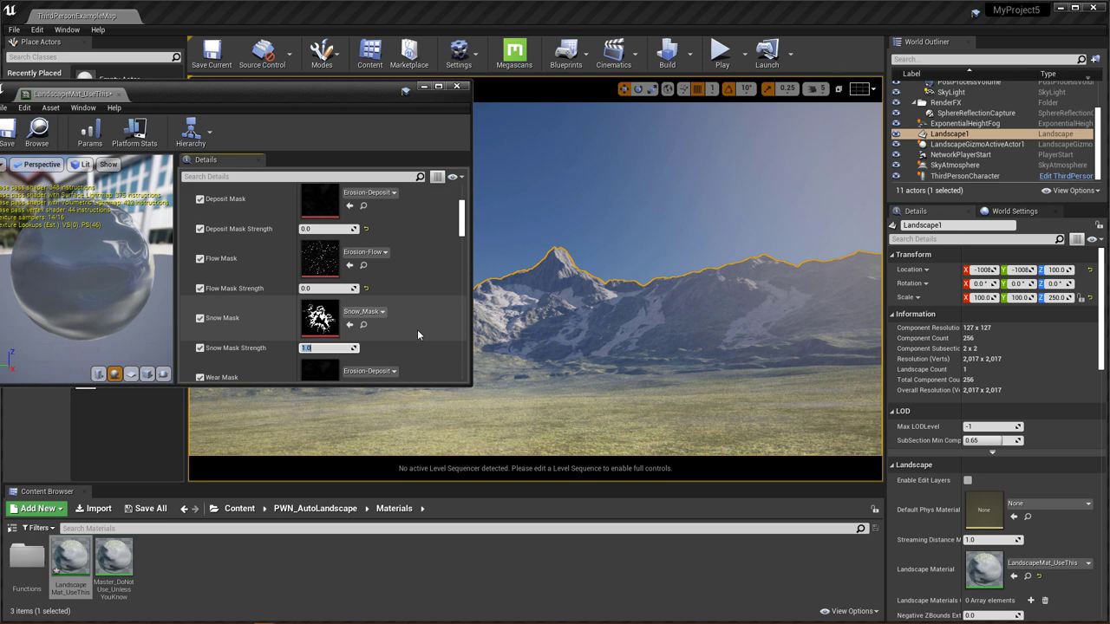
mouse_move(771, 301)
type("0")
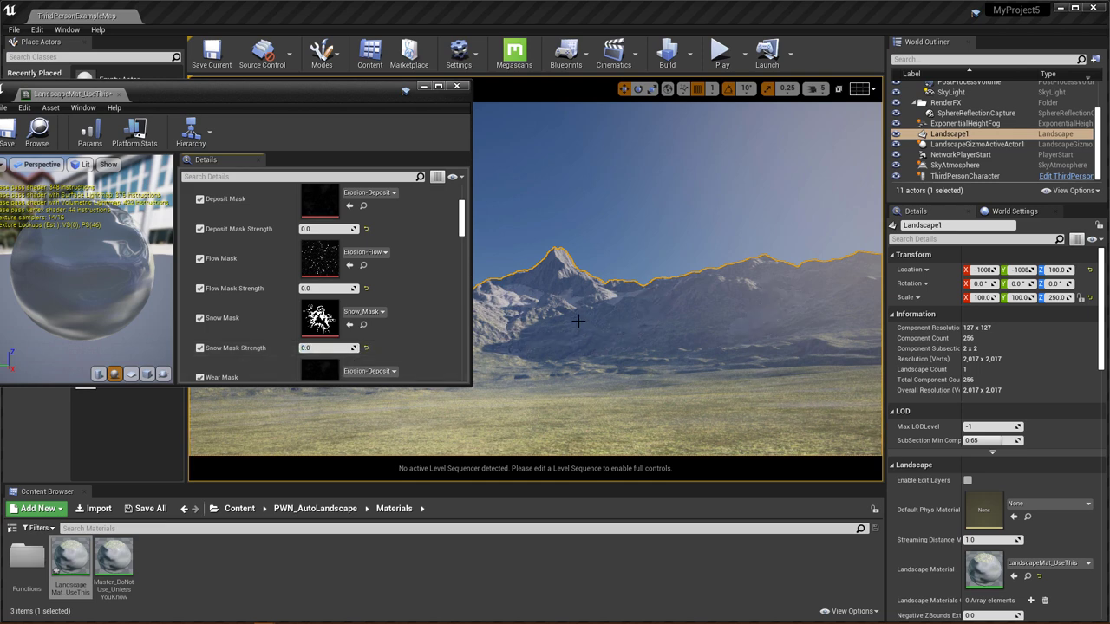
mouse_move(602, 348)
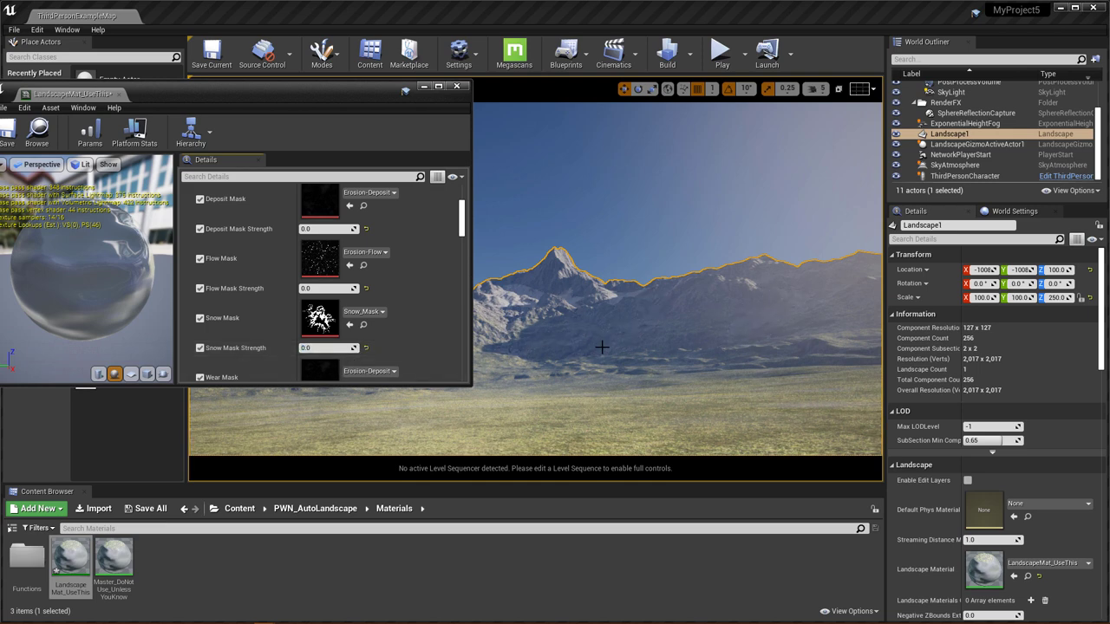
mouse_move(559, 299)
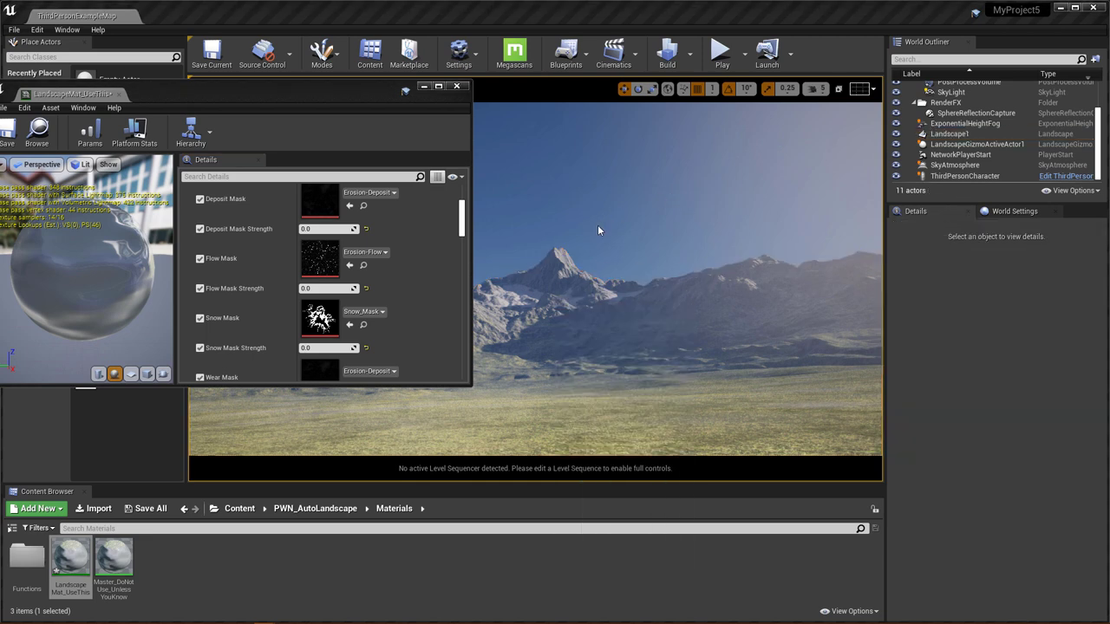
mouse_move(635, 221)
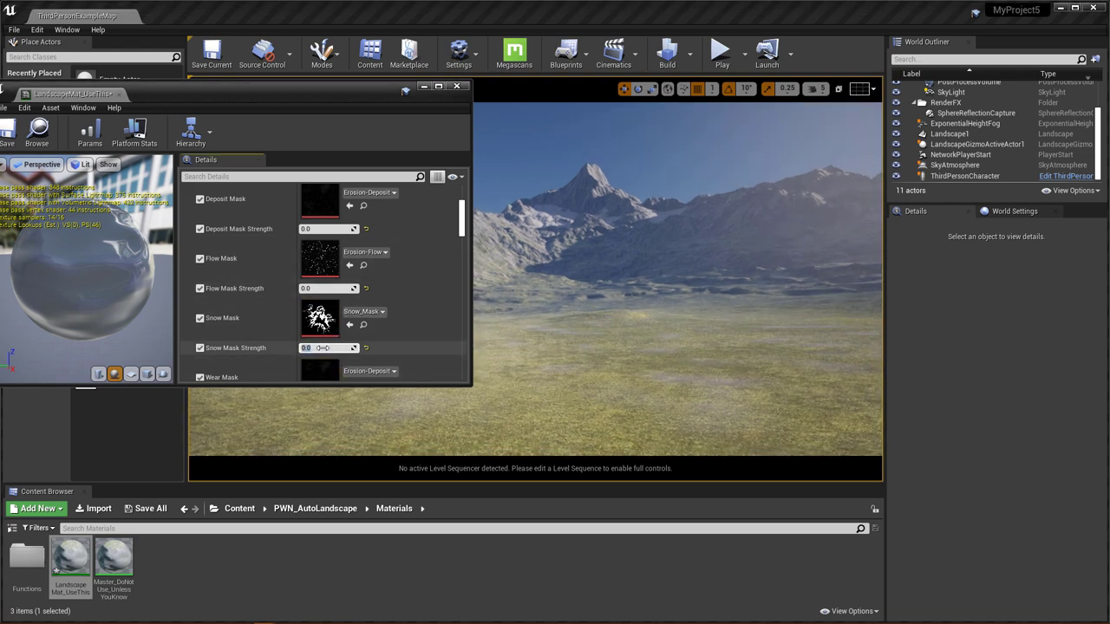
left_click_drag(306, 348, 328, 347)
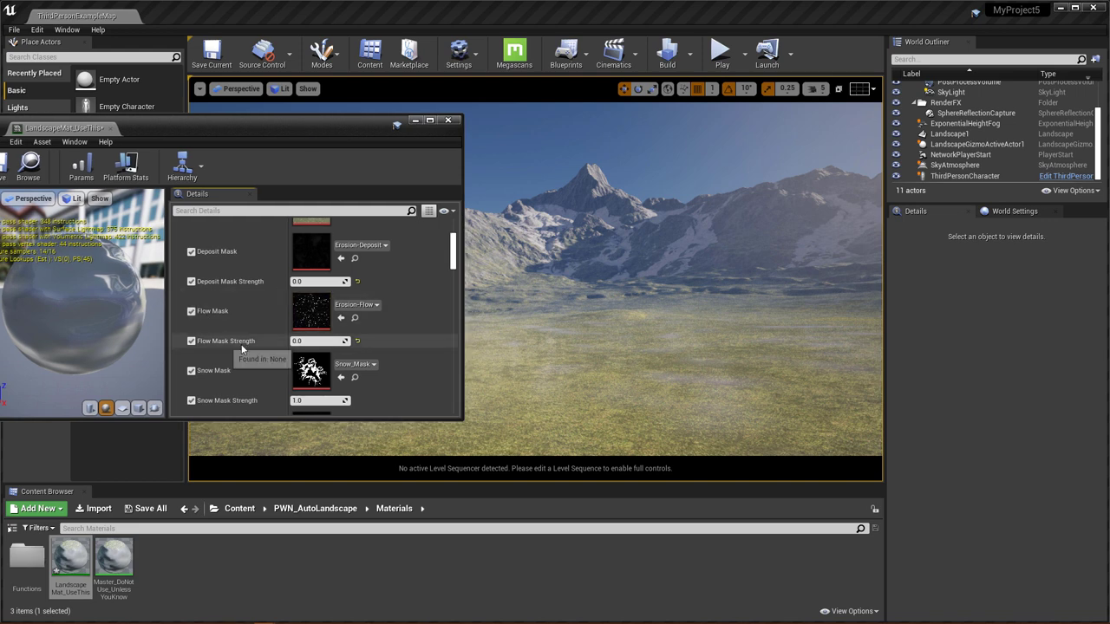
scroll("down", 3)
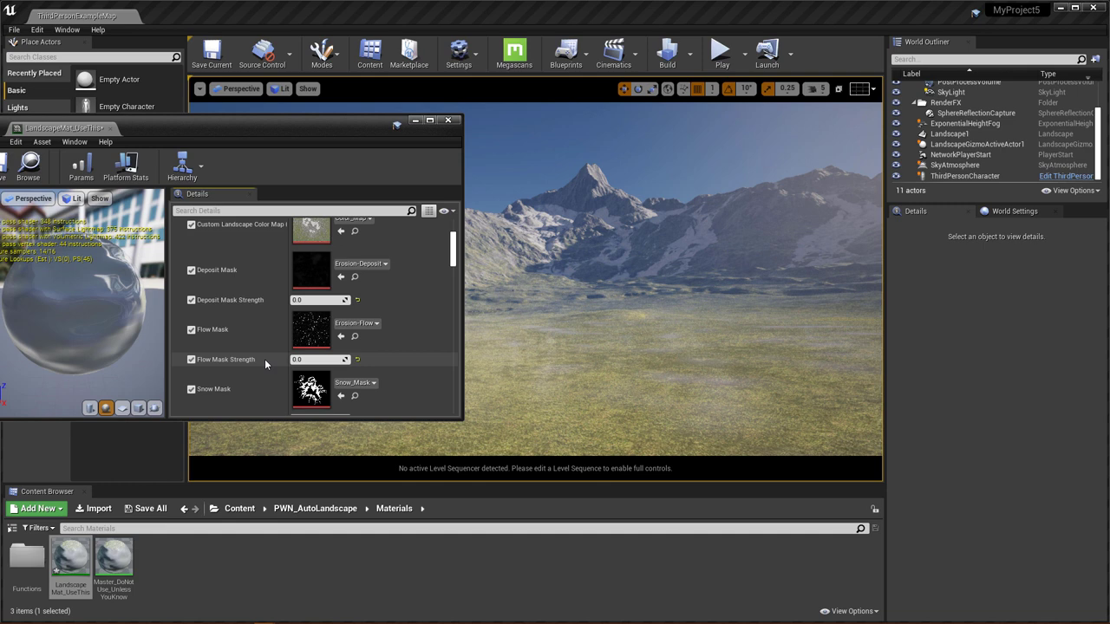
mouse_move(652, 176)
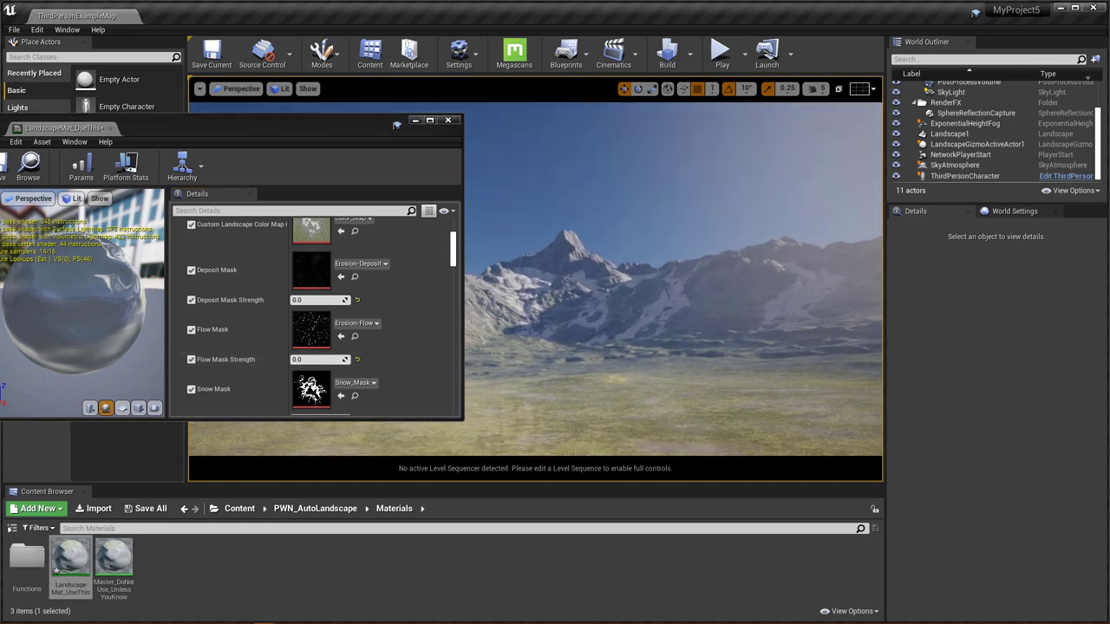
mouse_move(425, 345)
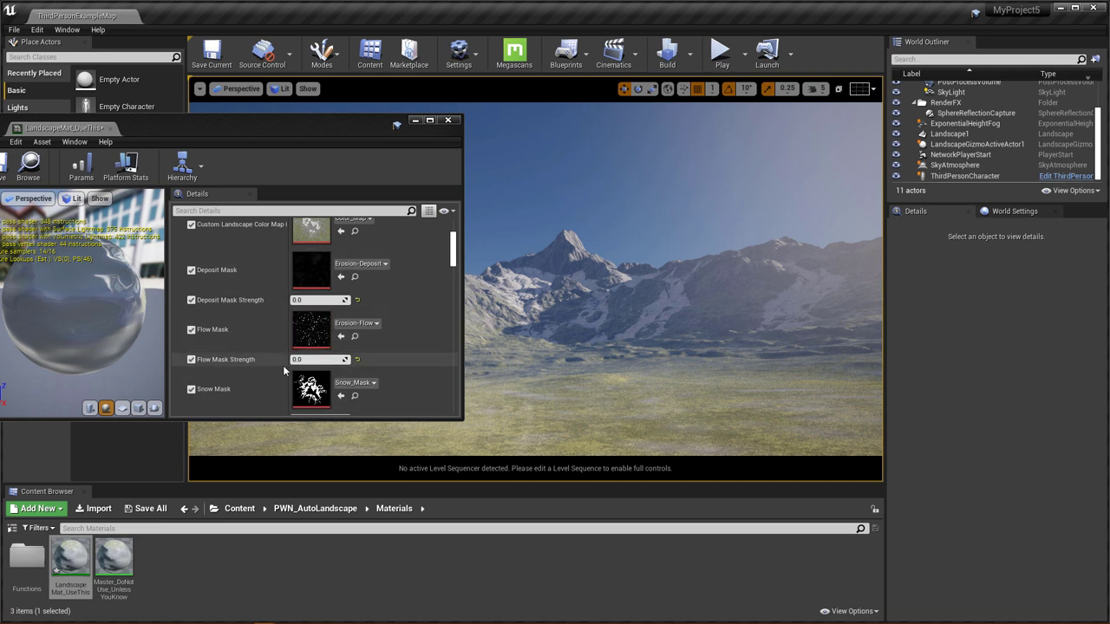
Step: Move the material instance window aside and enter 5.0 for Flow Mask Strength
left_click(316, 360)
type("1")
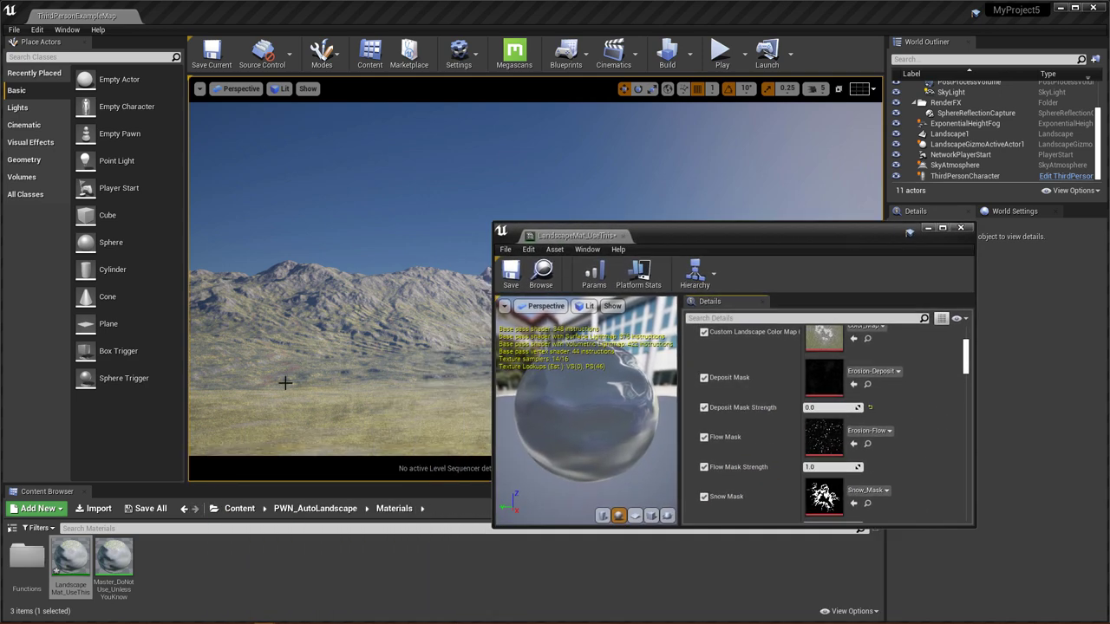
mouse_move(701, 437)
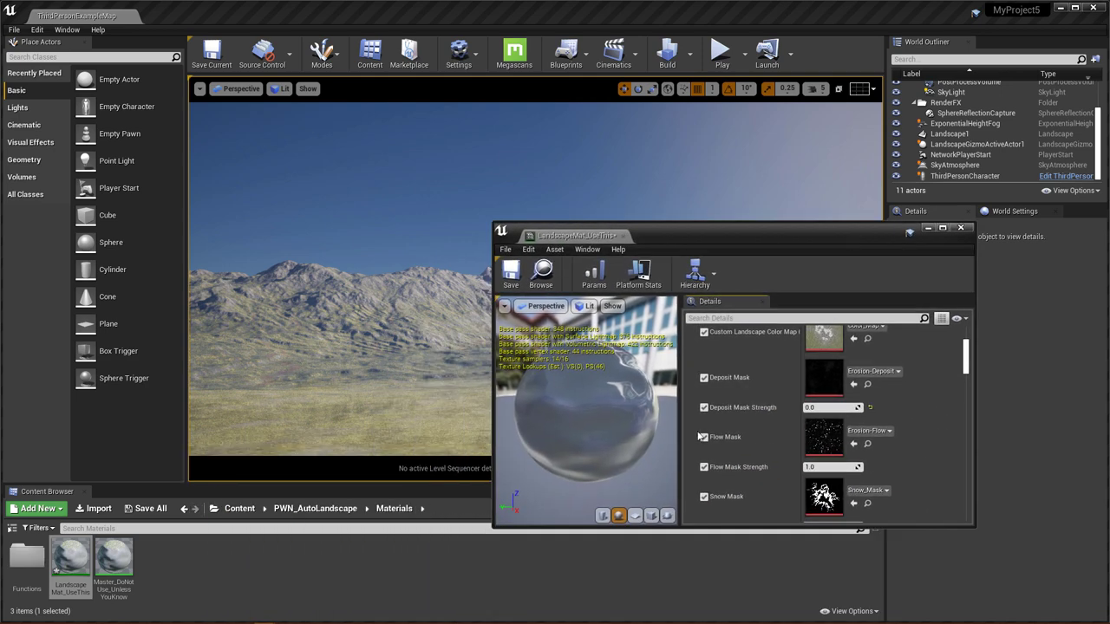
left_click(832, 467)
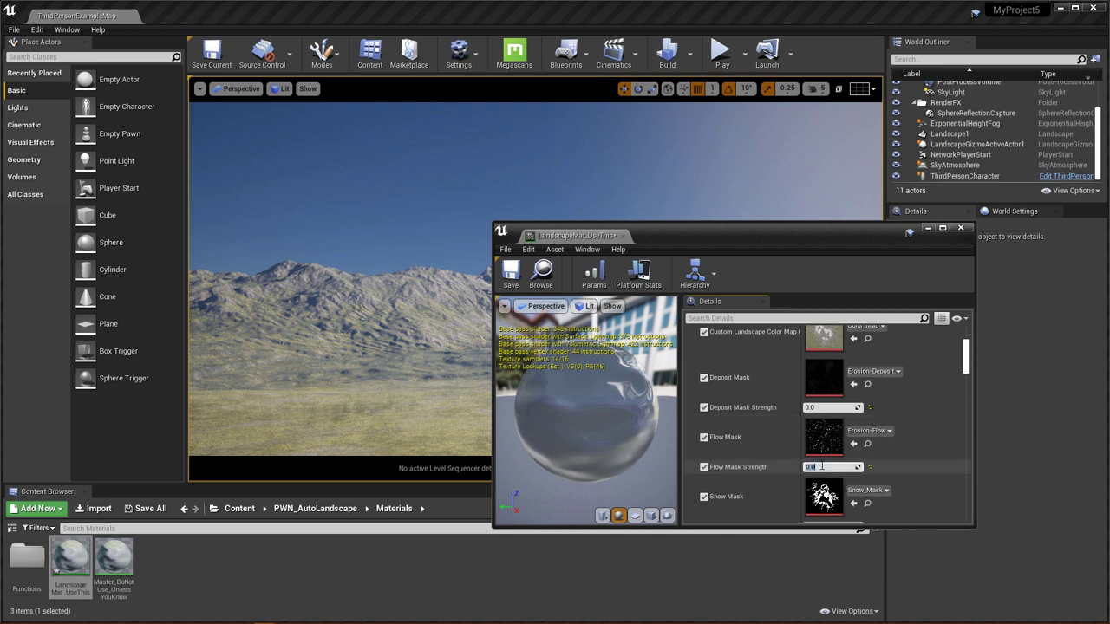
type("5.0")
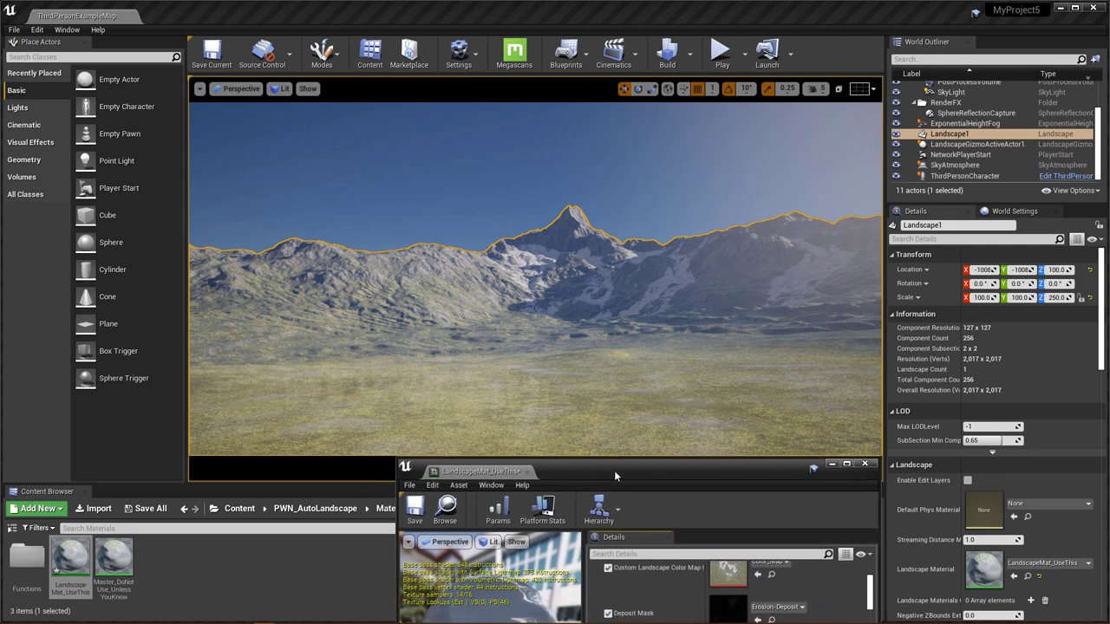
Step: Reposition the material window higher over the level and enter 50.0 as a mask strength
left_click_drag(616, 471, 775, 265)
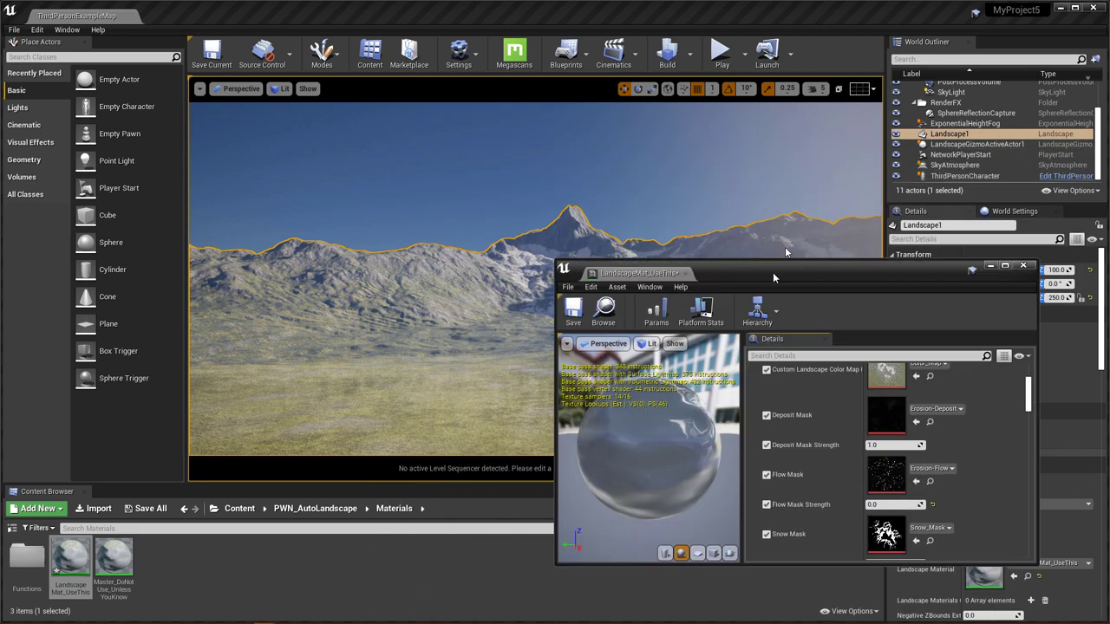
left_click_drag(776, 273, 768, 149)
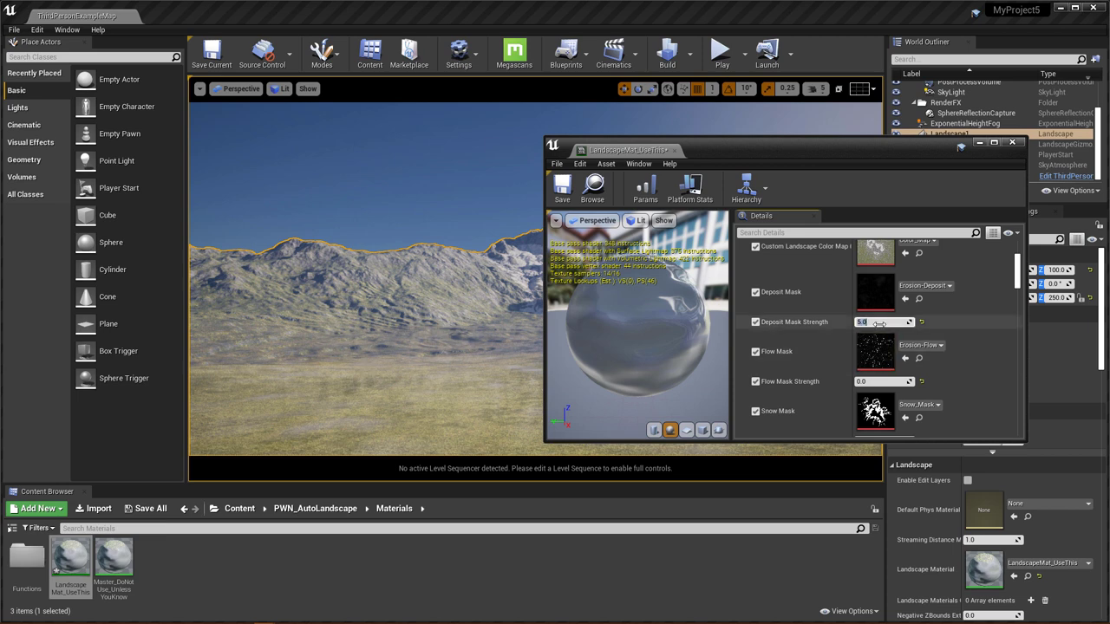
type("50.0")
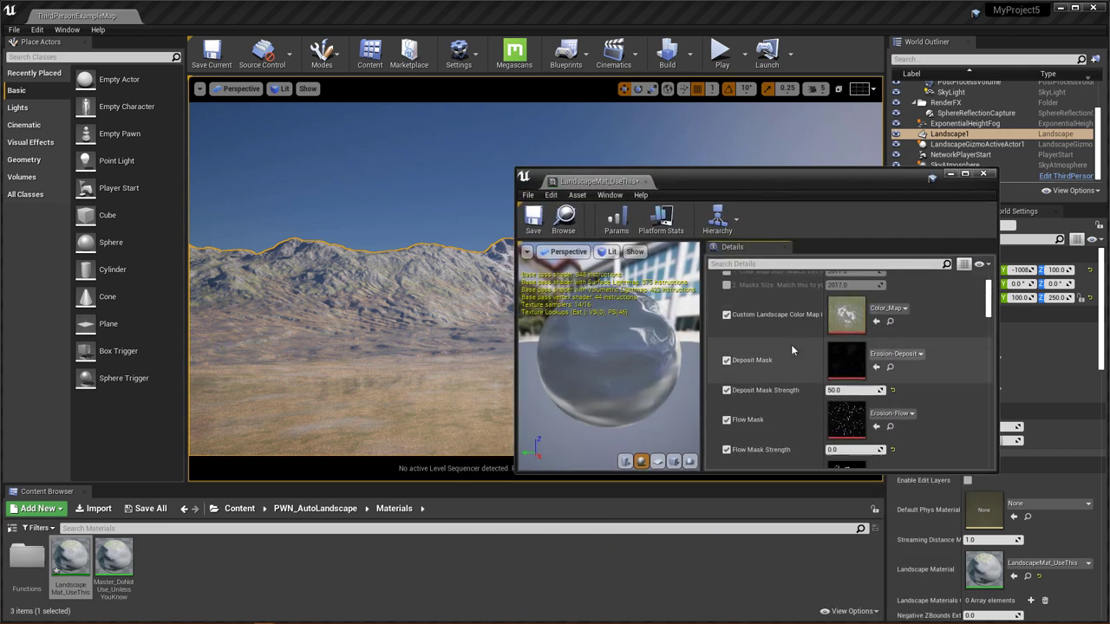
Step: Lower Deposit Mask Strength toward zero and scroll down to Wear Mask Strength
scroll("down", 3)
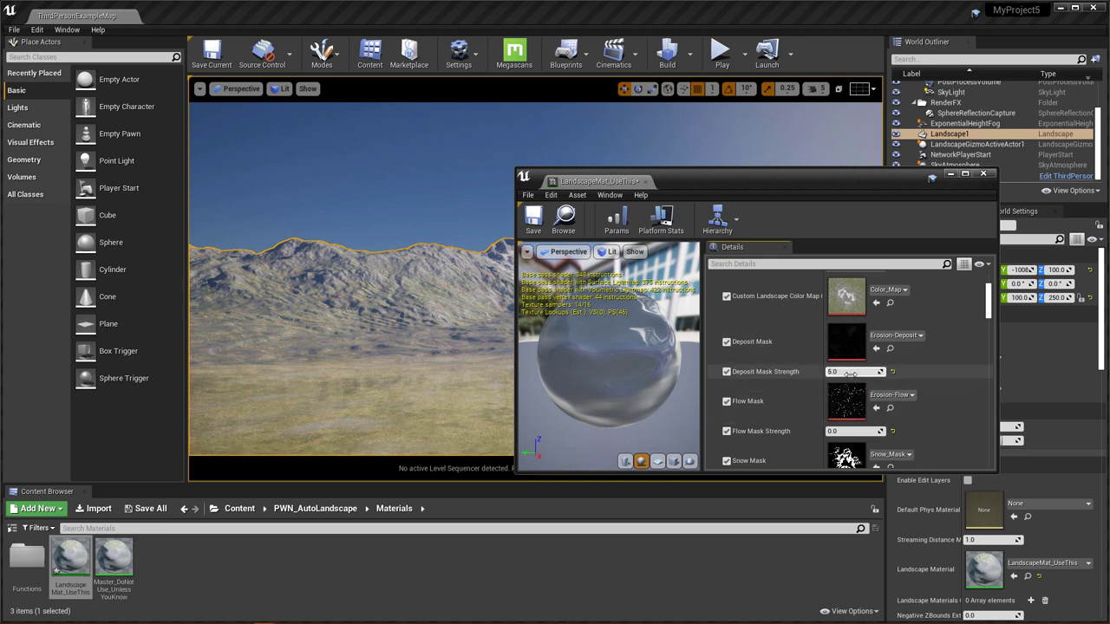
scroll("down", 3)
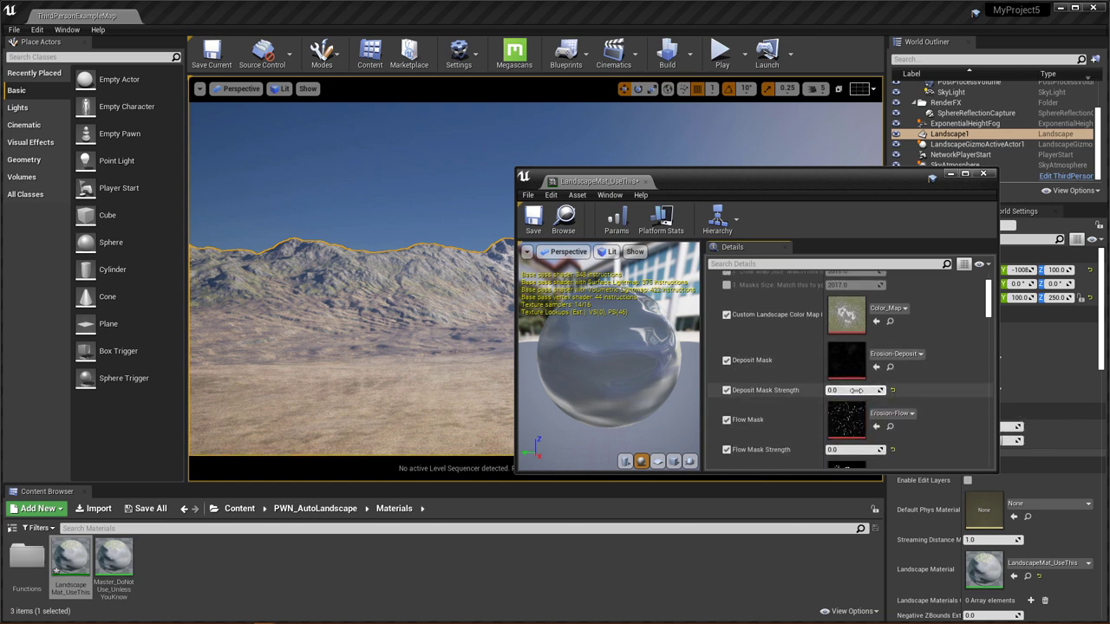
left_click_drag(833, 391, 857, 390)
type("5")
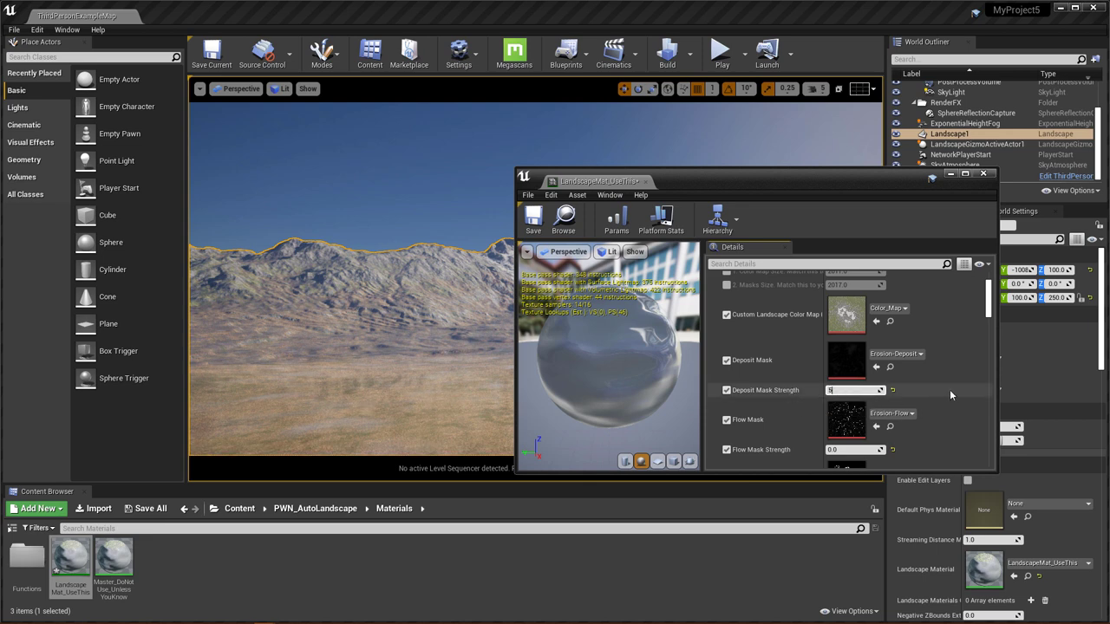
scroll("down", 3)
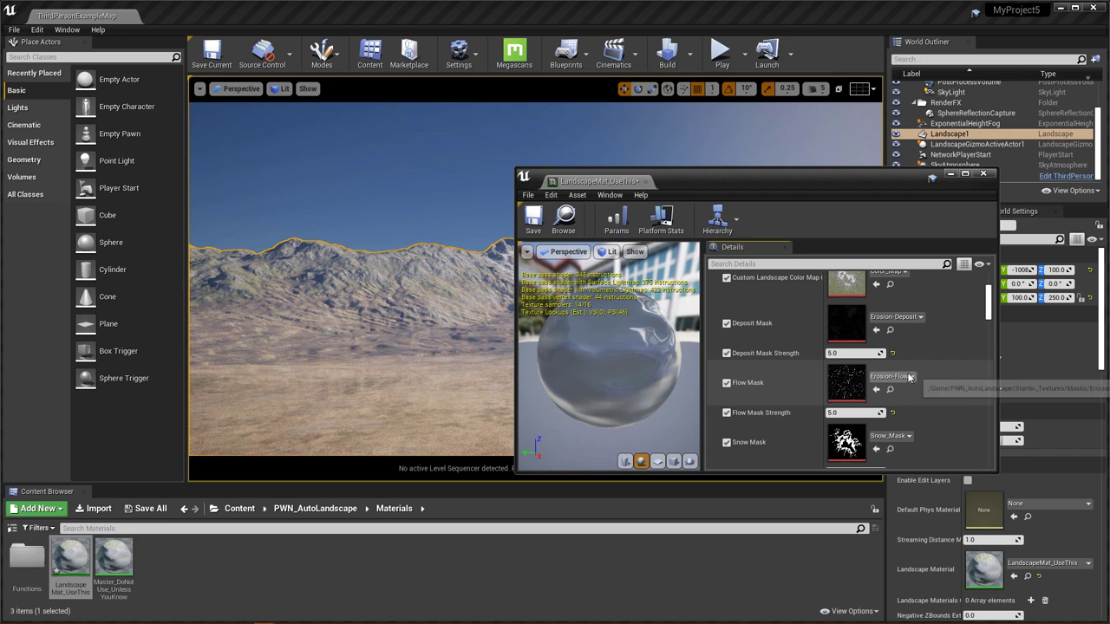
scroll("down", 3)
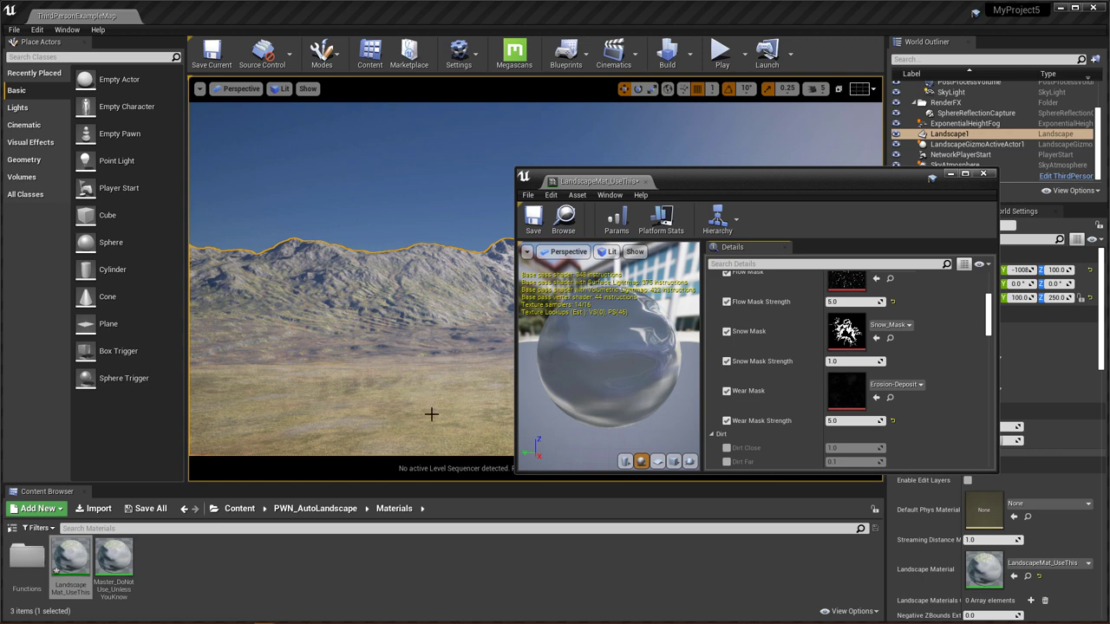
Step: Review the Dry Grass, Grass and Landscape Slope parameter values in the instance Details
scroll("down", 3)
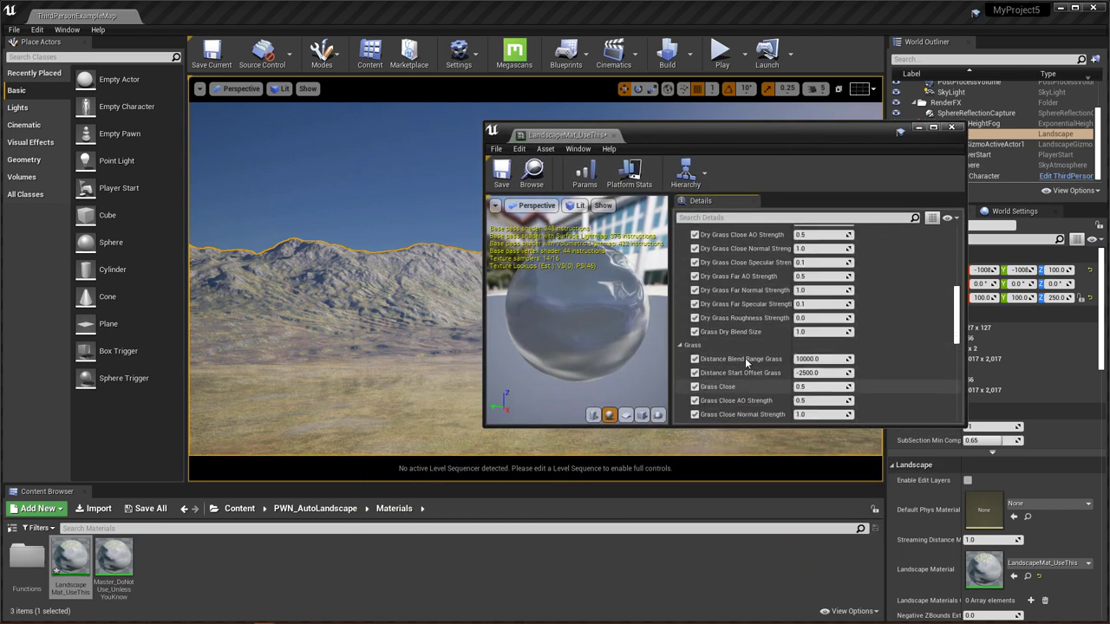
scroll("down", 3)
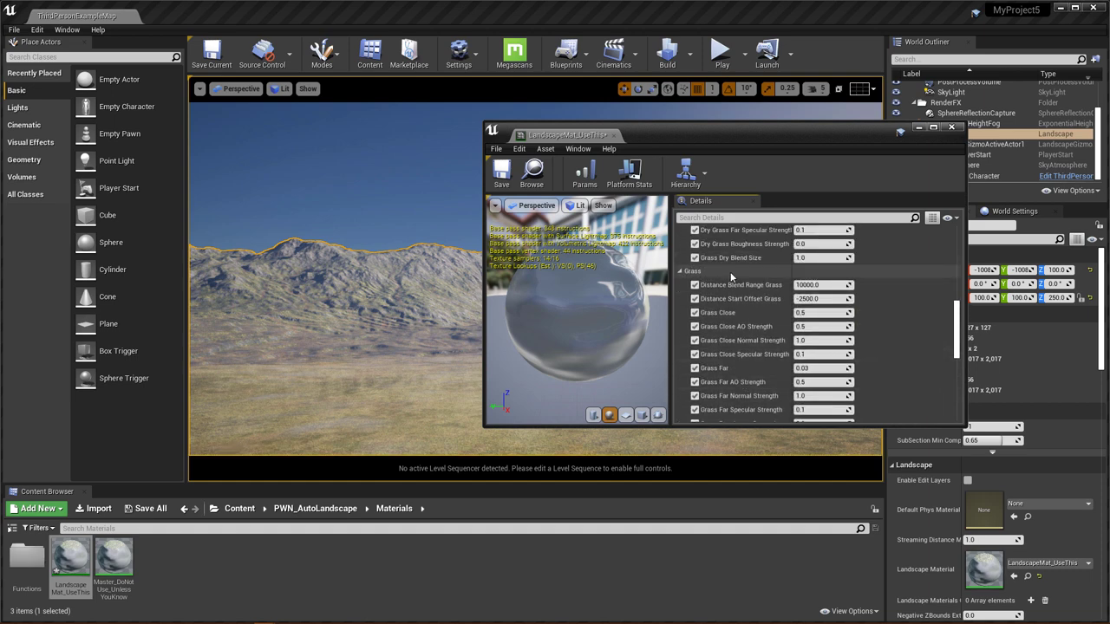
mouse_move(733, 287)
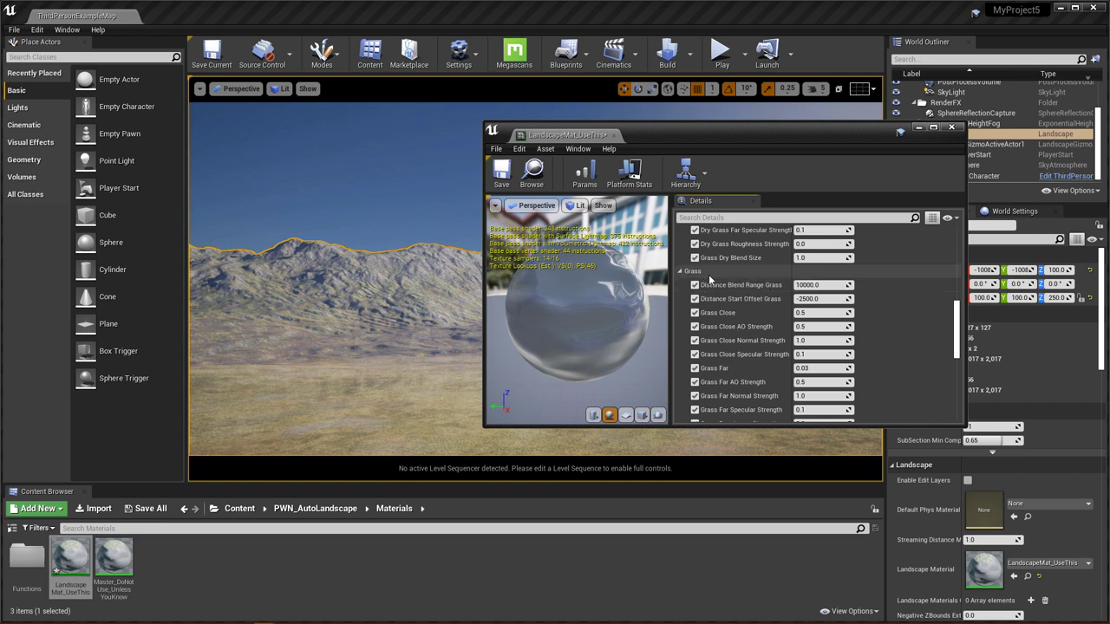
scroll("down", 3)
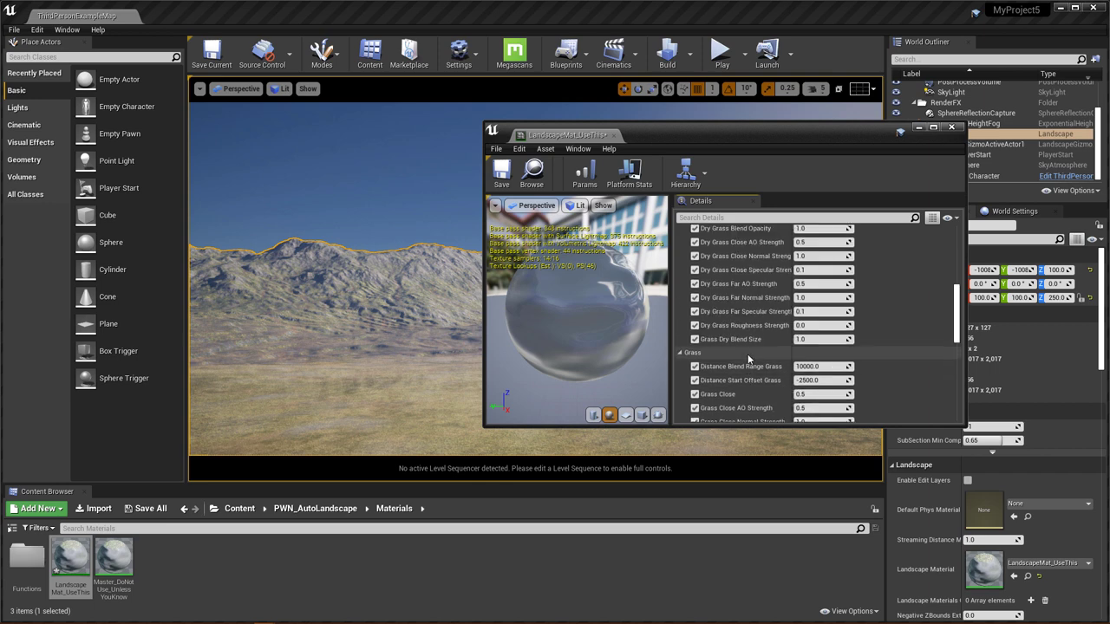
scroll("down", 3)
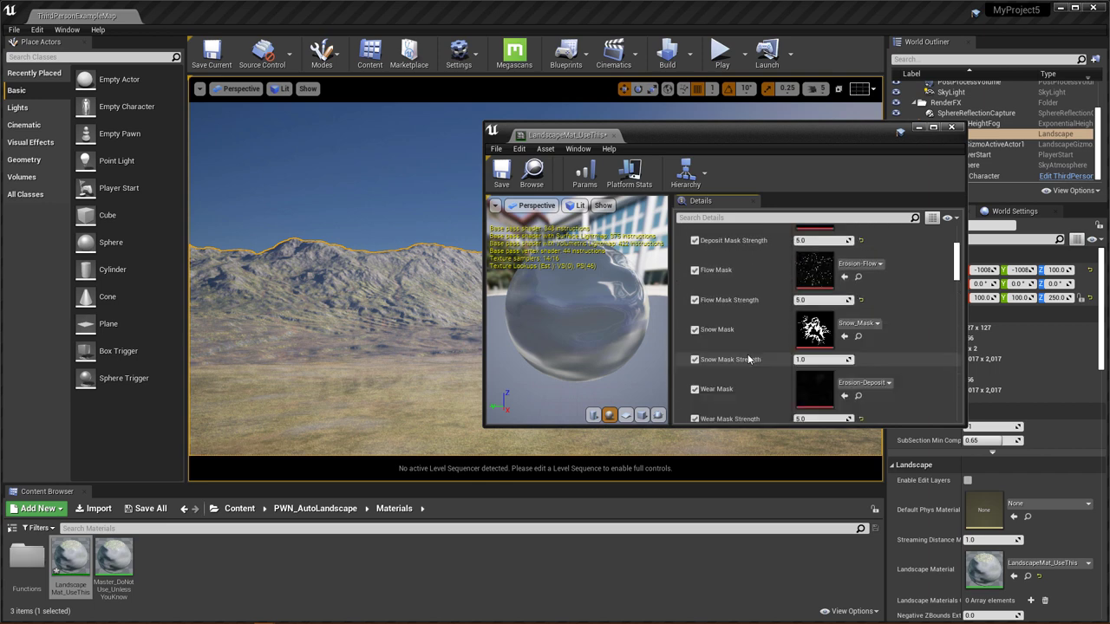
scroll("down", 3)
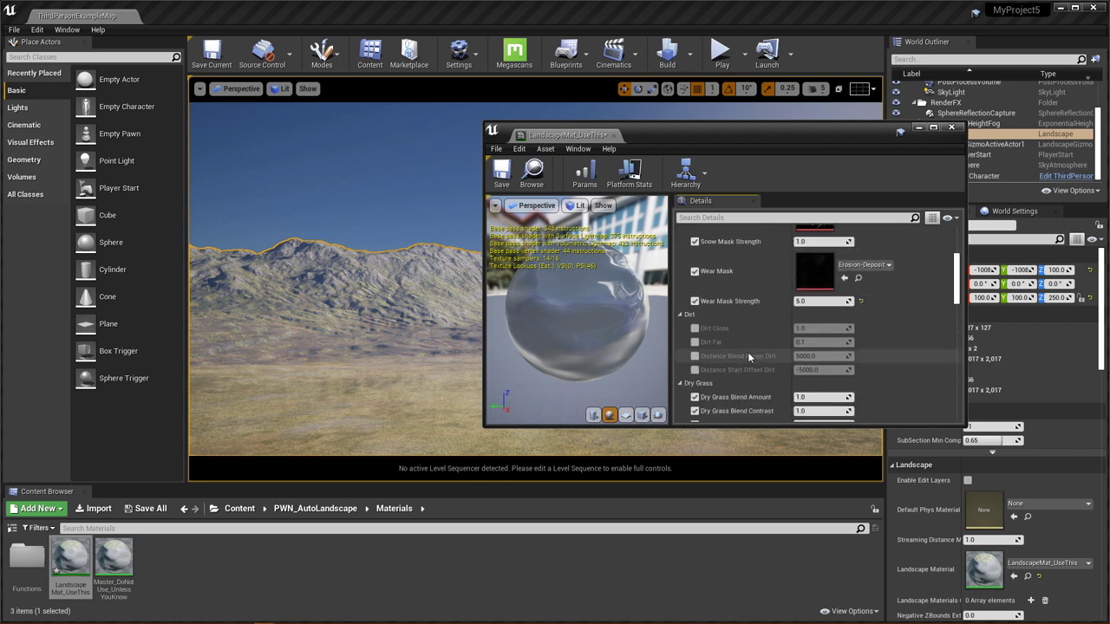
scroll("down", 3)
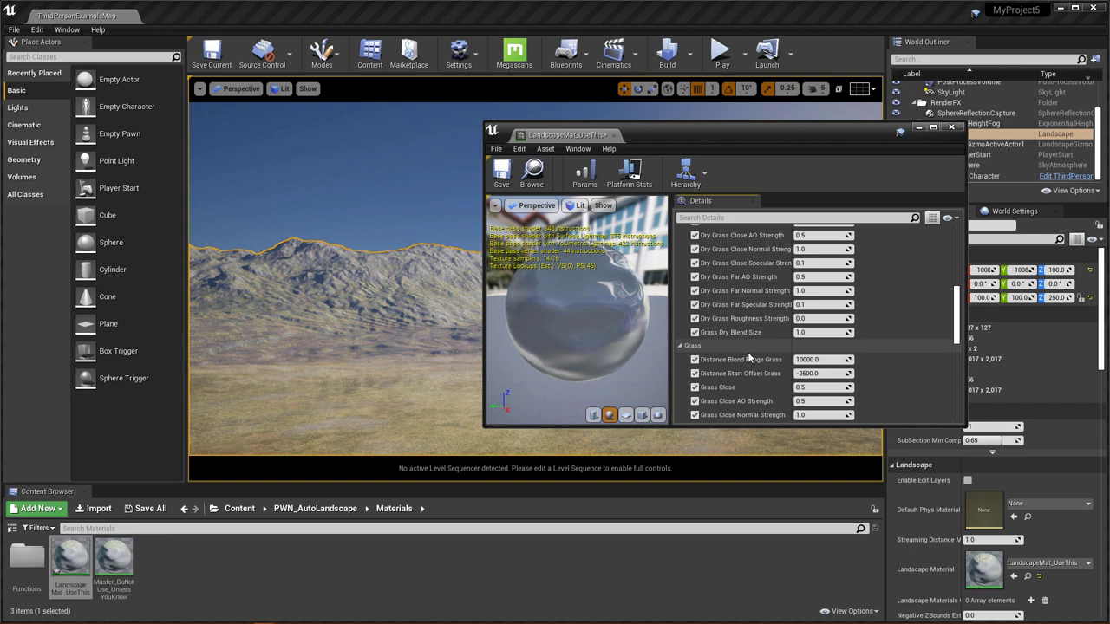
scroll("down", 3)
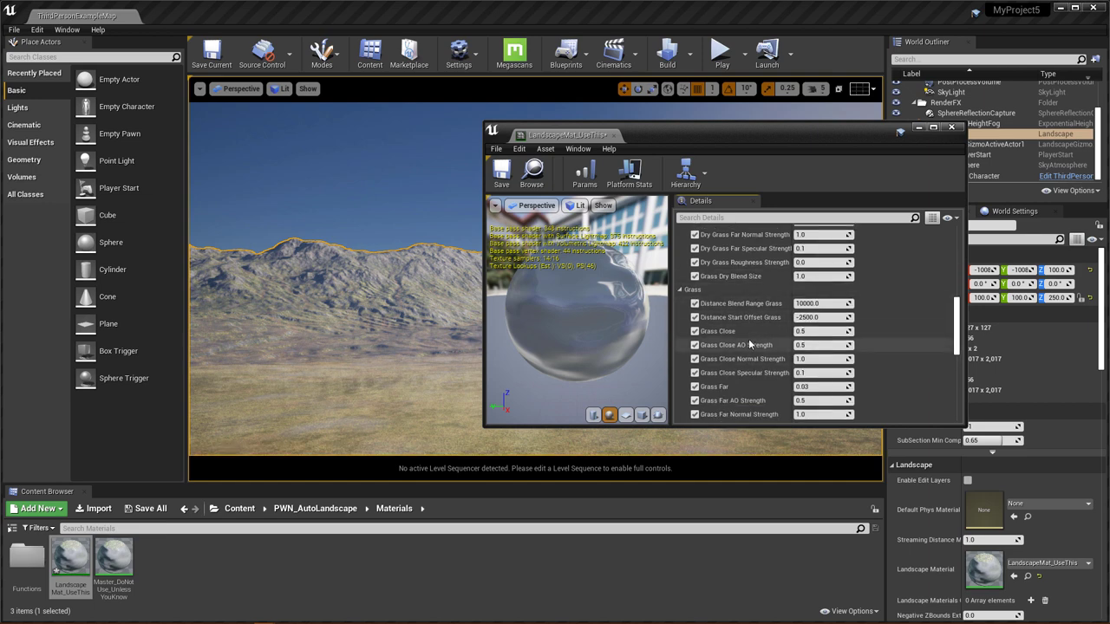
scroll("down", 3)
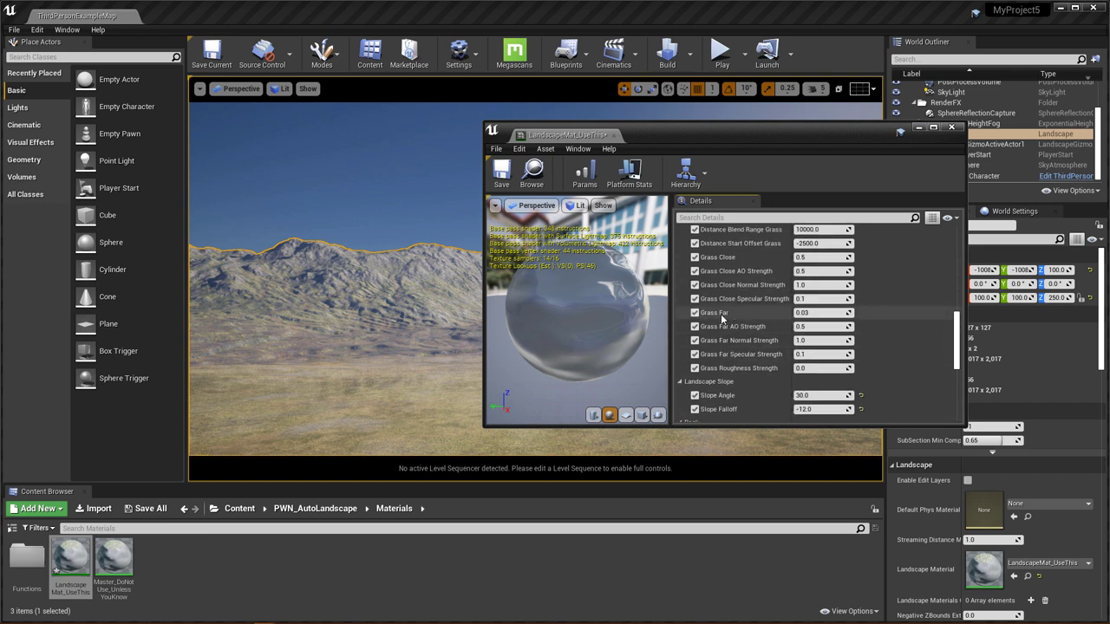
mouse_move(756, 332)
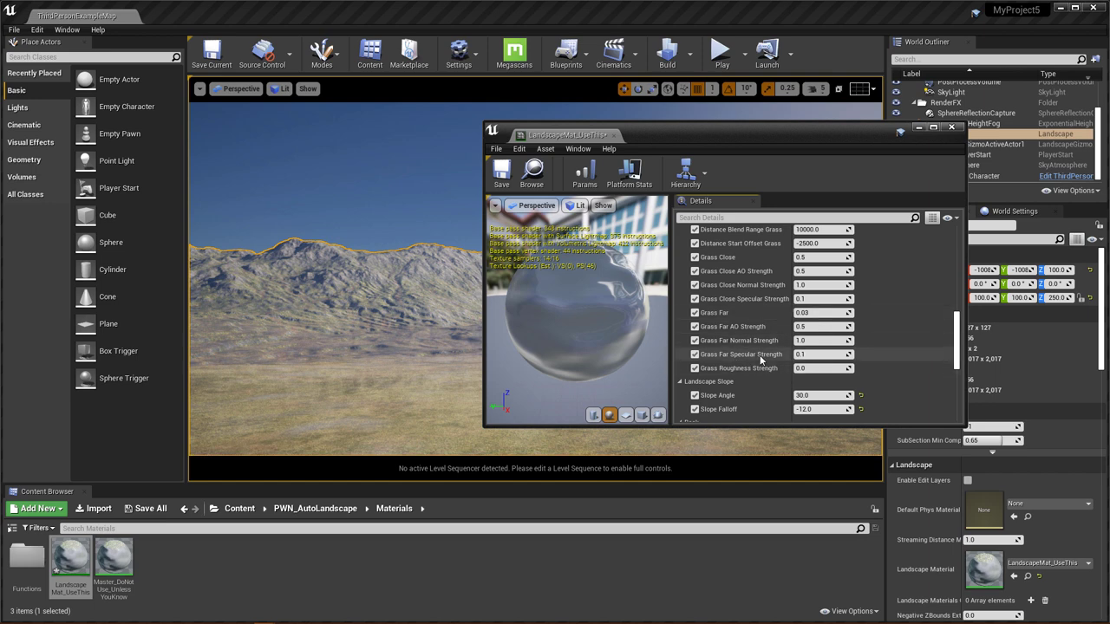
scroll("down", 3)
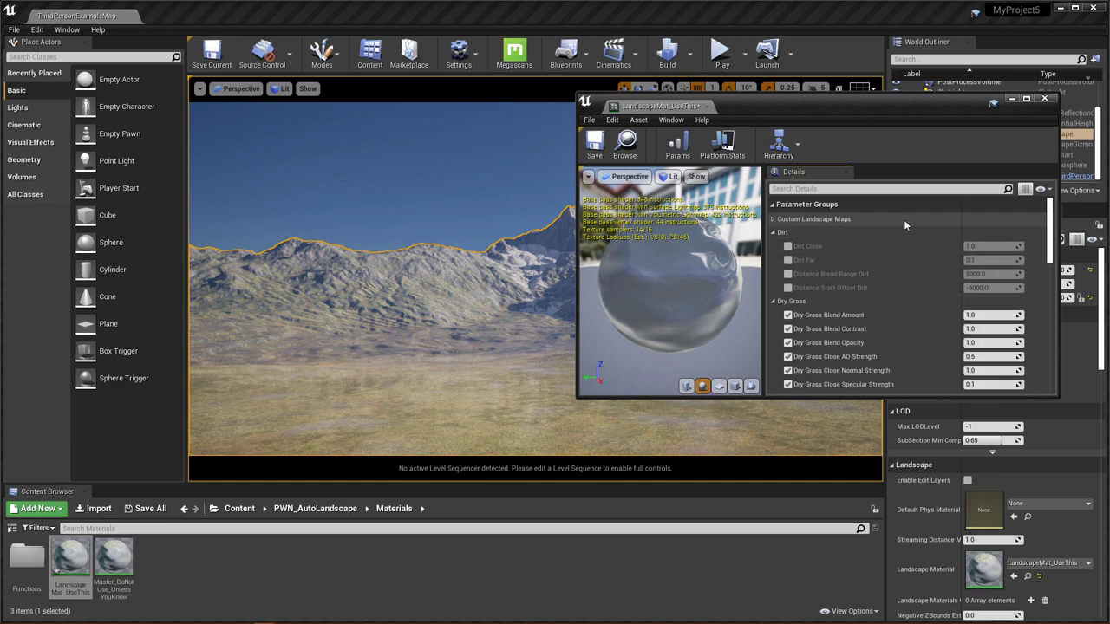
Step: Expand Custom Landscape Maps to review its size fields, then close the material instance editor
left_click(773, 218)
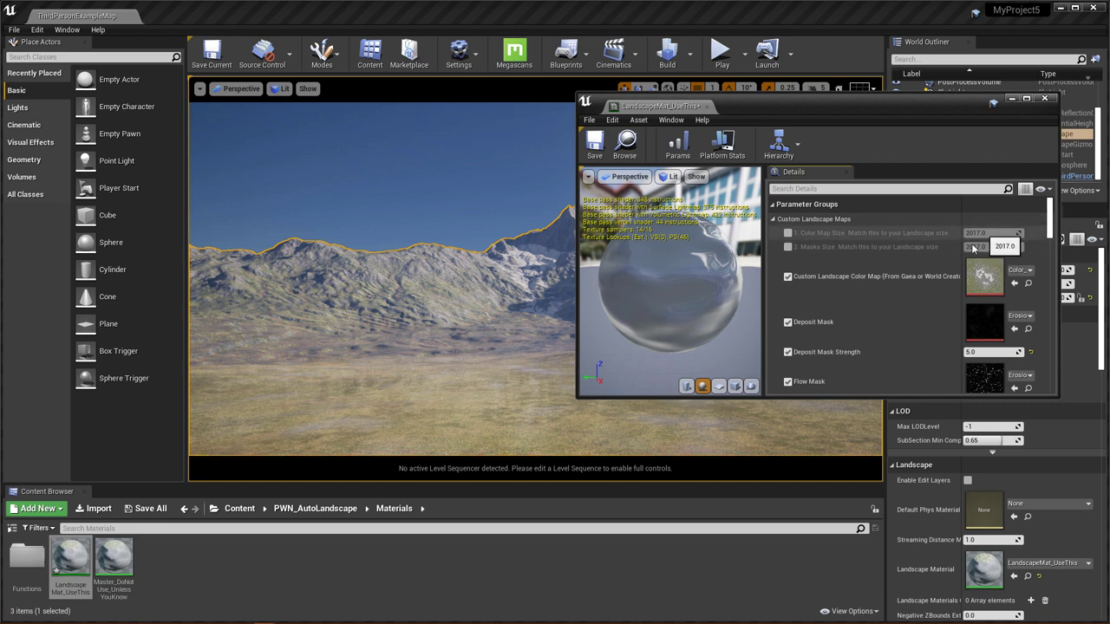
mouse_move(818, 252)
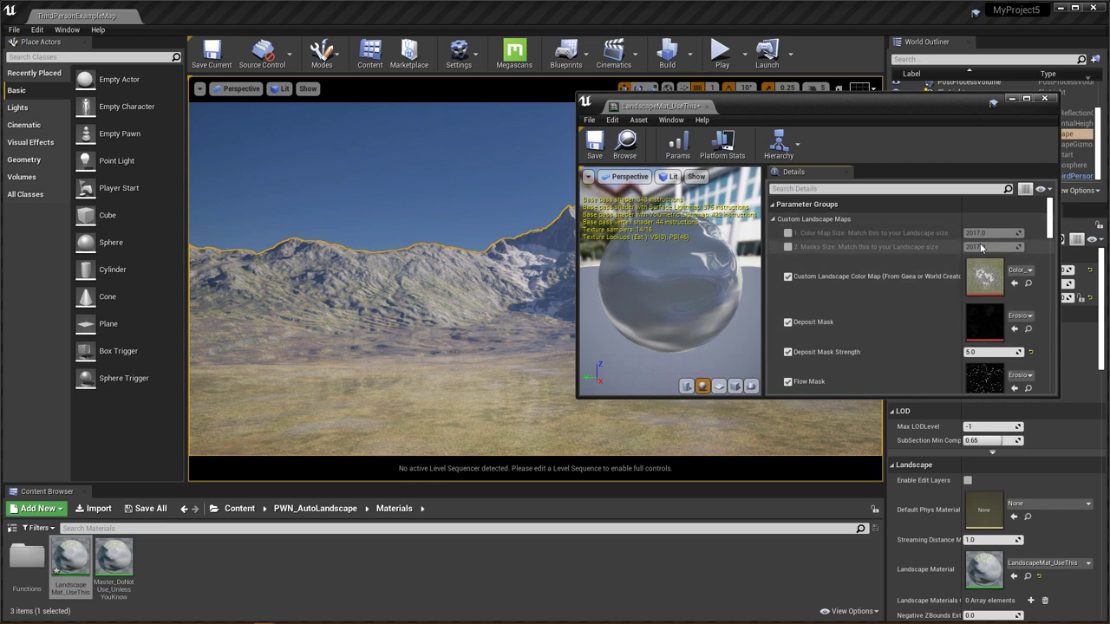
scroll("down", 3)
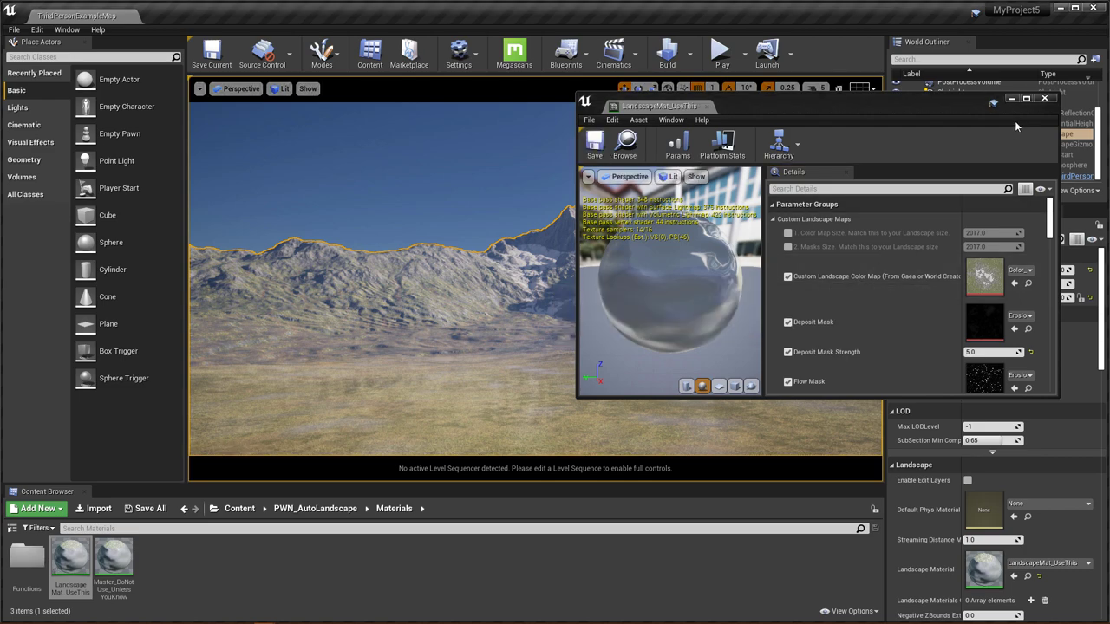
left_click(1044, 98)
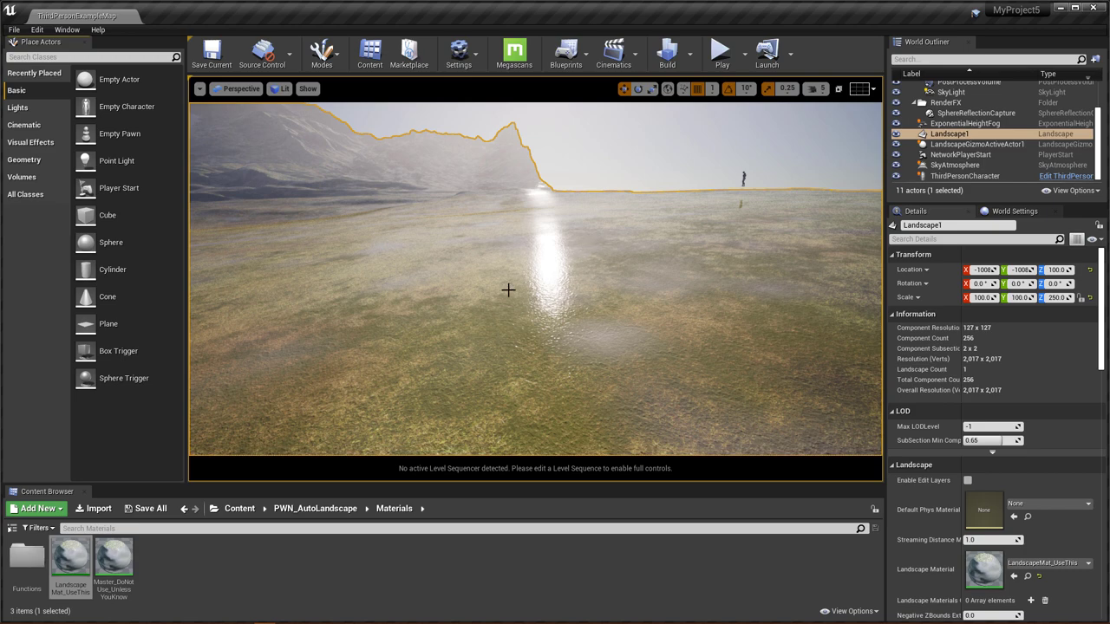
mouse_move(634, 151)
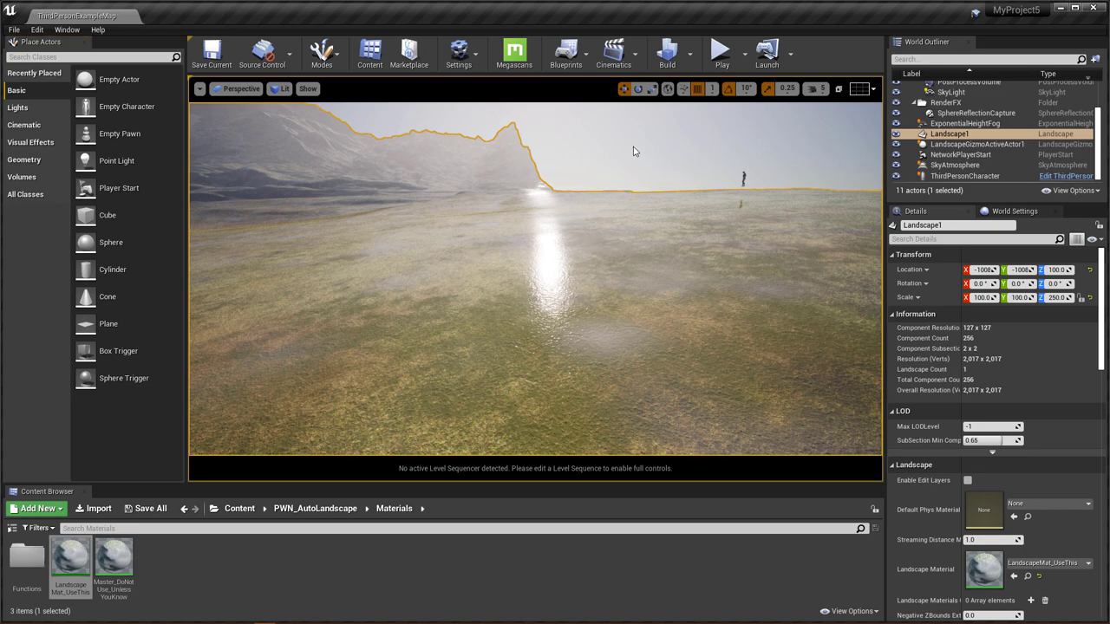